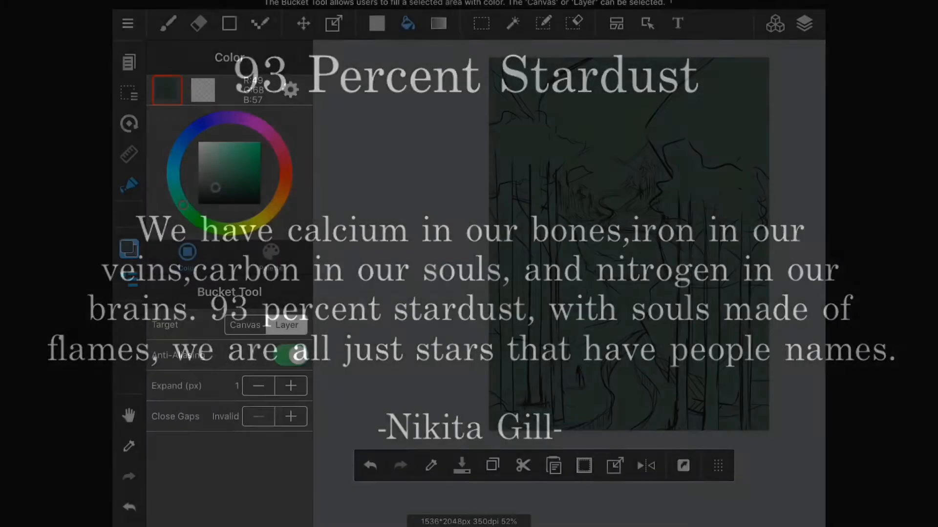
Block in the dark teal sky, brown cliffs and tree trunks over the sketch with the Watercolor brush.
left_click(166, 23)
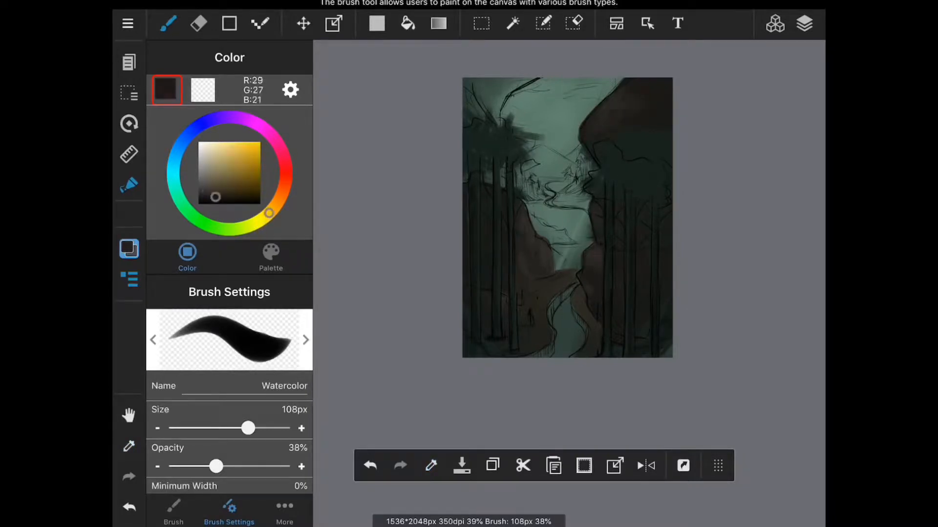
Paint the cloudy blue sky, distant mountains, green valley, winding river and traveler silhouette.
left_click(804, 23)
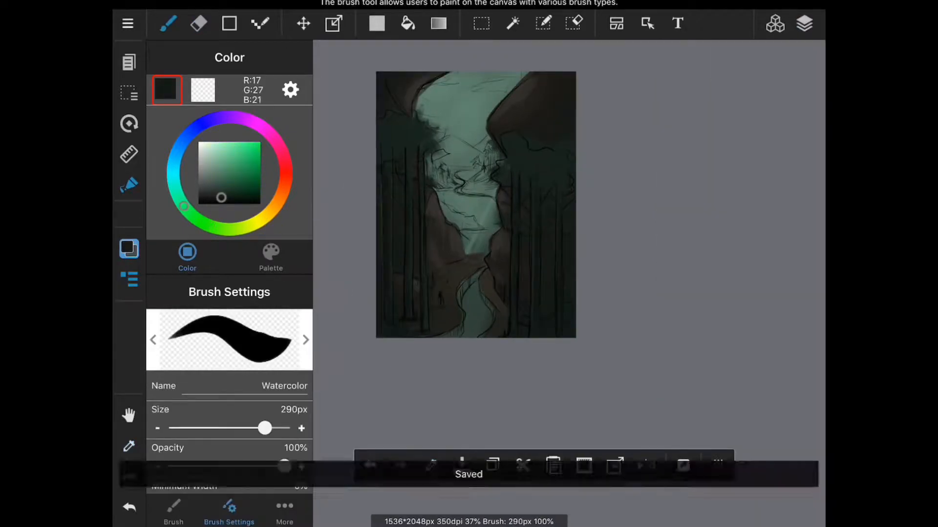
left_click(803, 23)
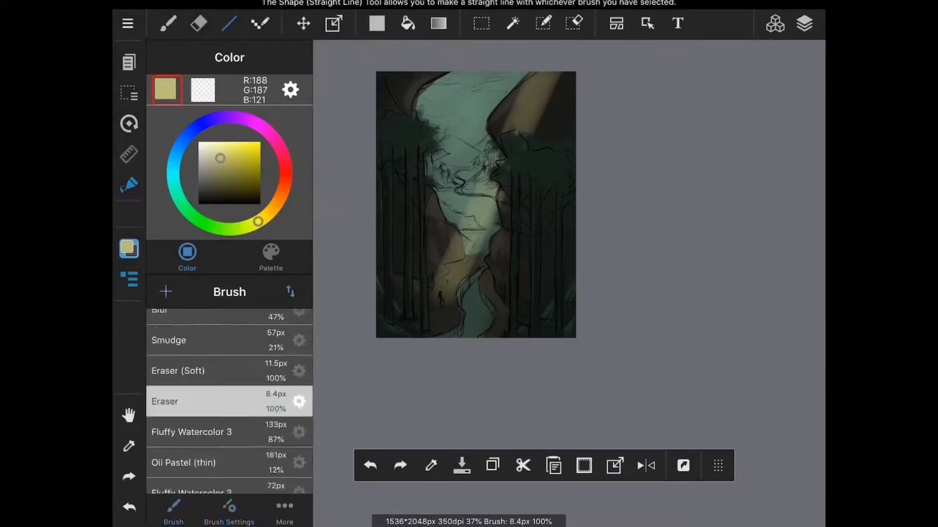
left_click(229, 510)
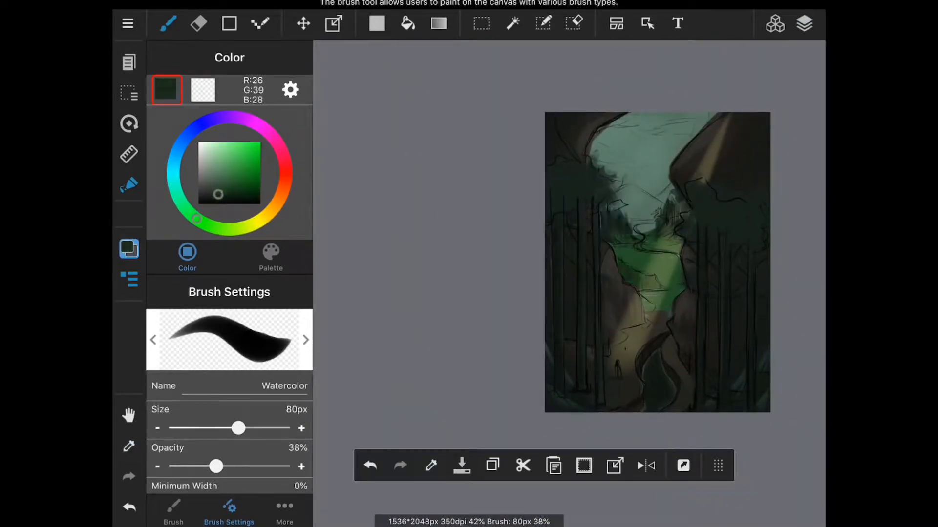
left_click(804, 23)
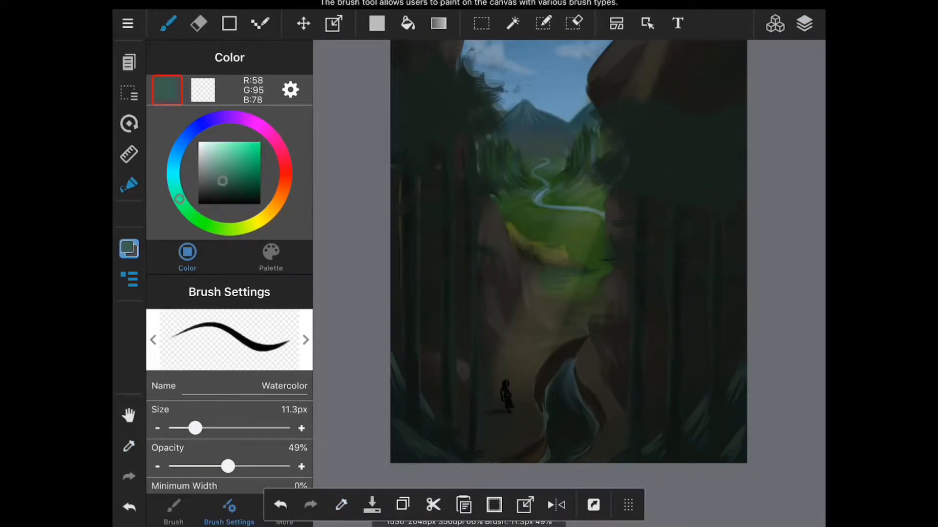
Paint large brown rock cliffs framing both sides of the valley, adjusting brush size and opacity.
left_click(803, 23)
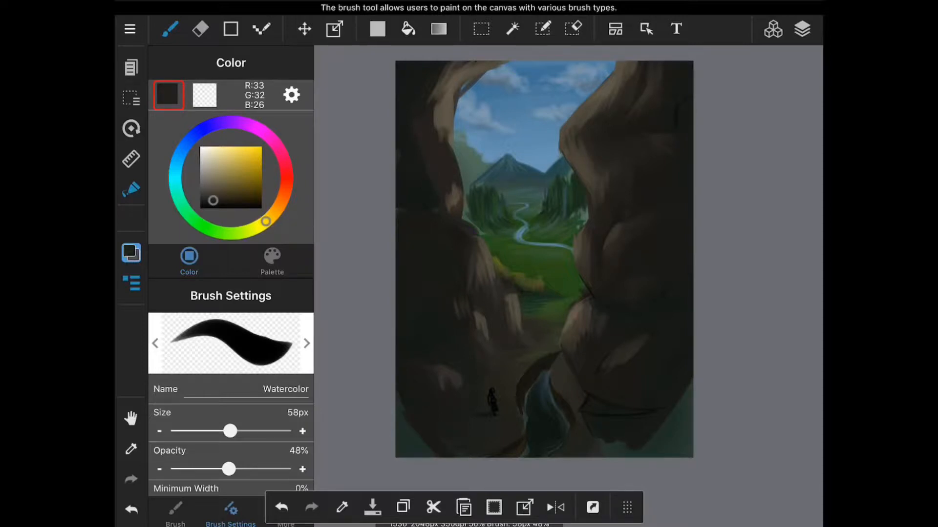
left_click(231, 234)
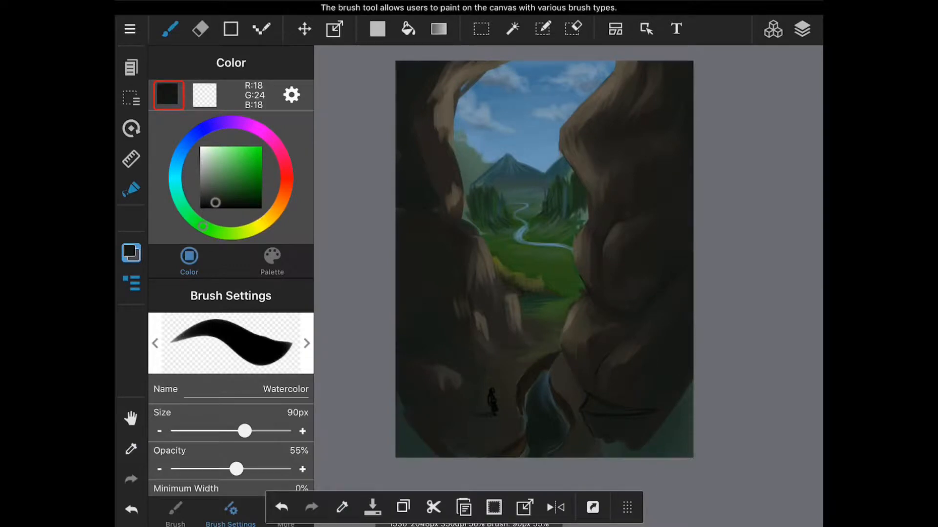
left_click(267, 220)
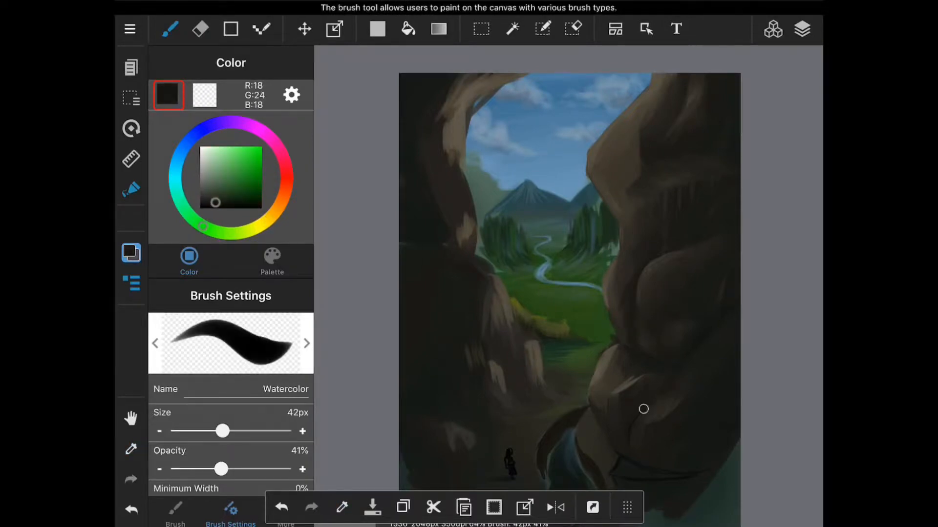
Add lighter brown highlights and carved rock facets to the cliffs with Eraser and Watercolor brush.
left_click(201, 29)
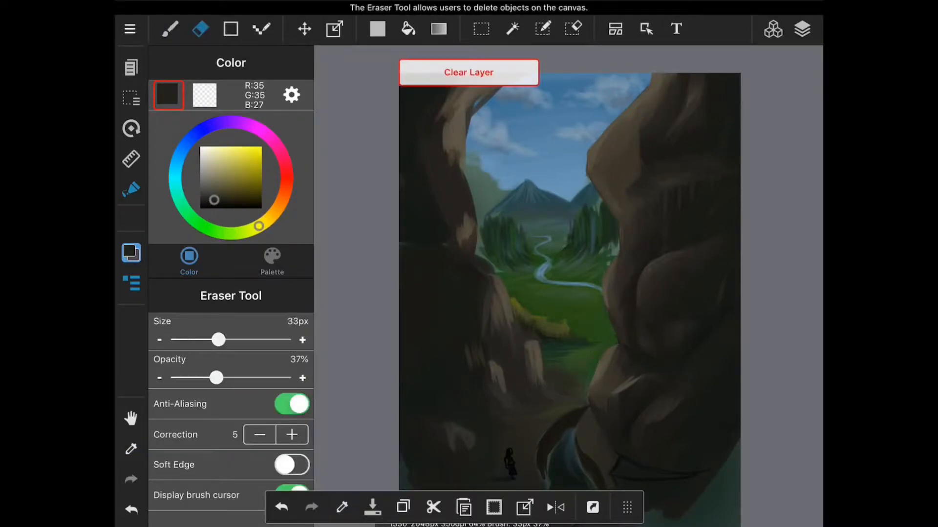
left_click(169, 28)
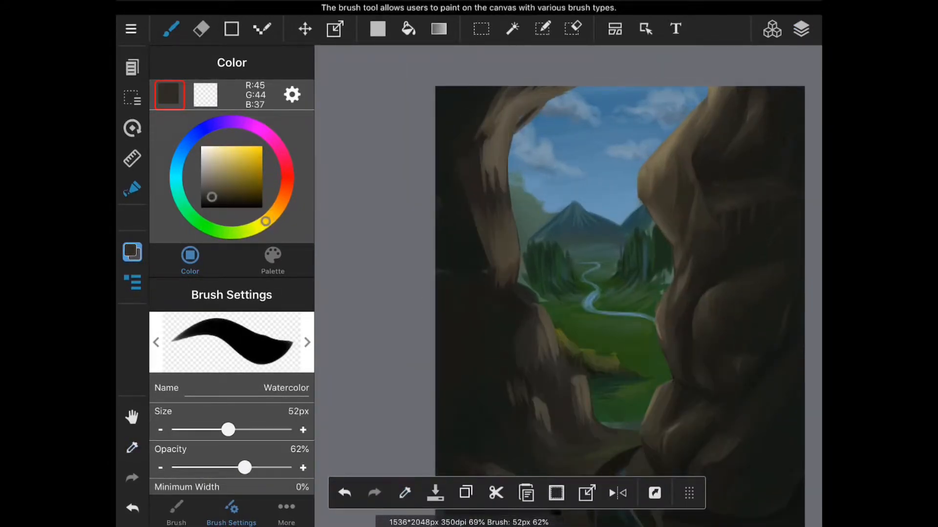
left_click(495, 283)
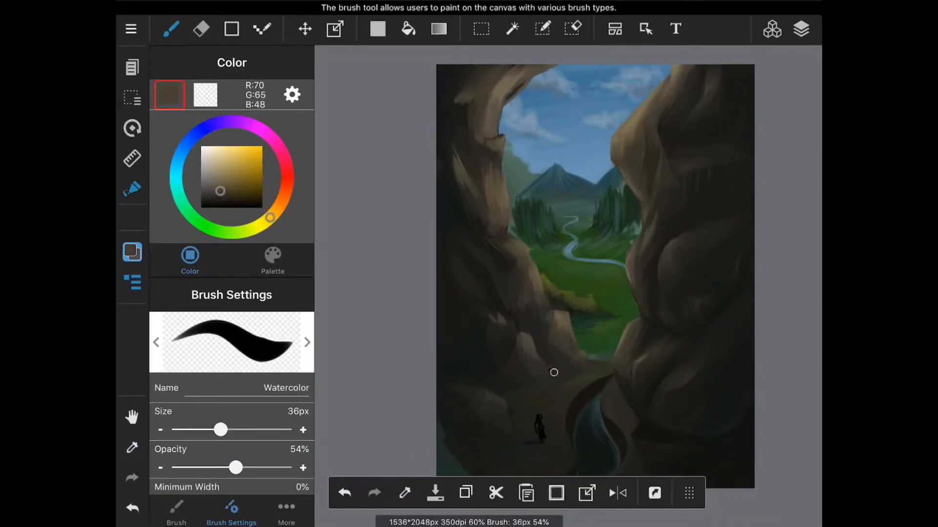
left_click_drag(220, 191, 214, 199)
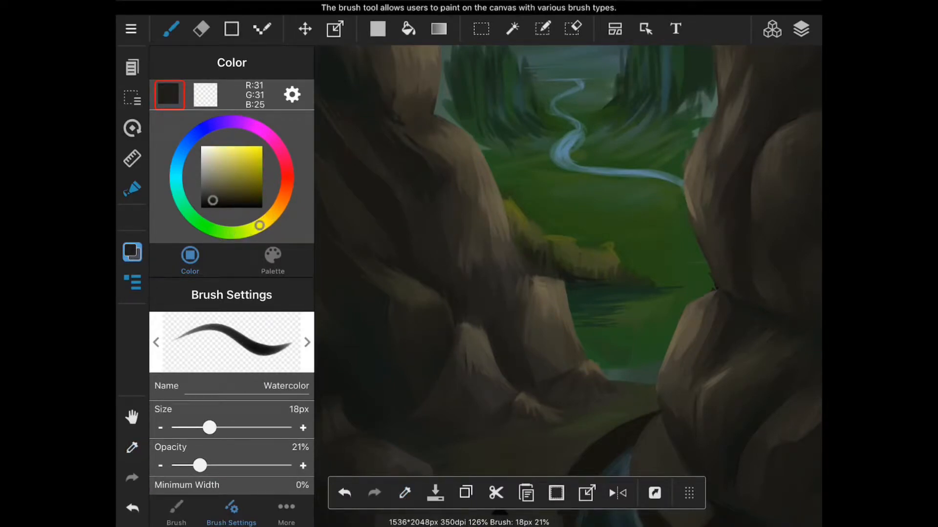
Paint tall dark tree trunks in front of the cliffs, alternating Eraser and brush to shape edges.
left_click(201, 28)
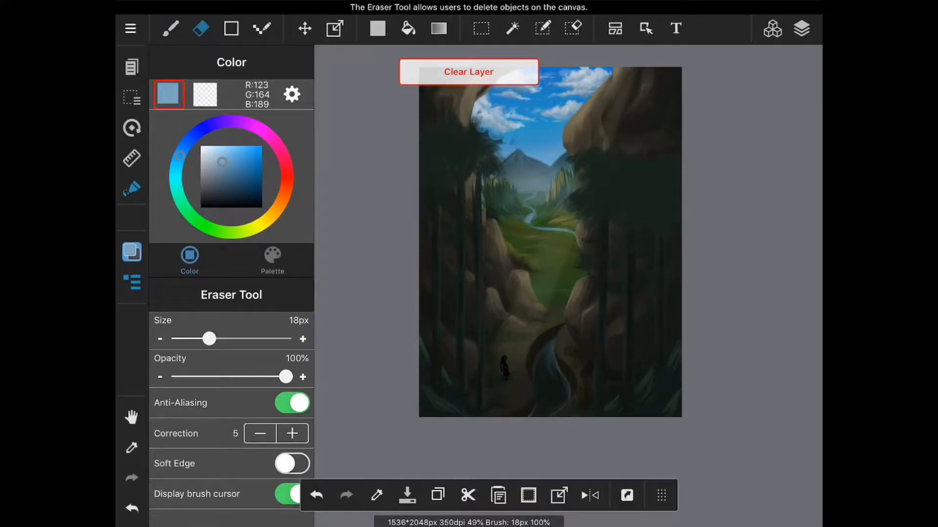
left_click(170, 28)
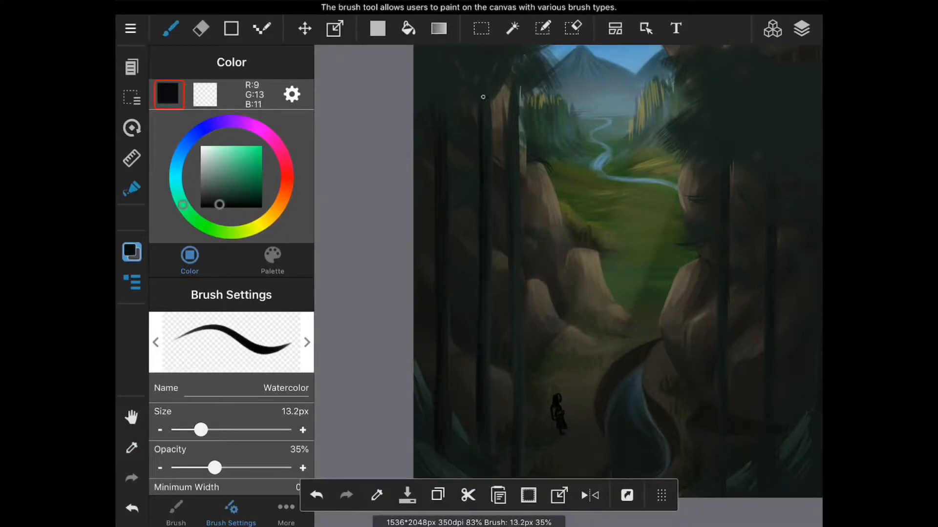
left_click(201, 28)
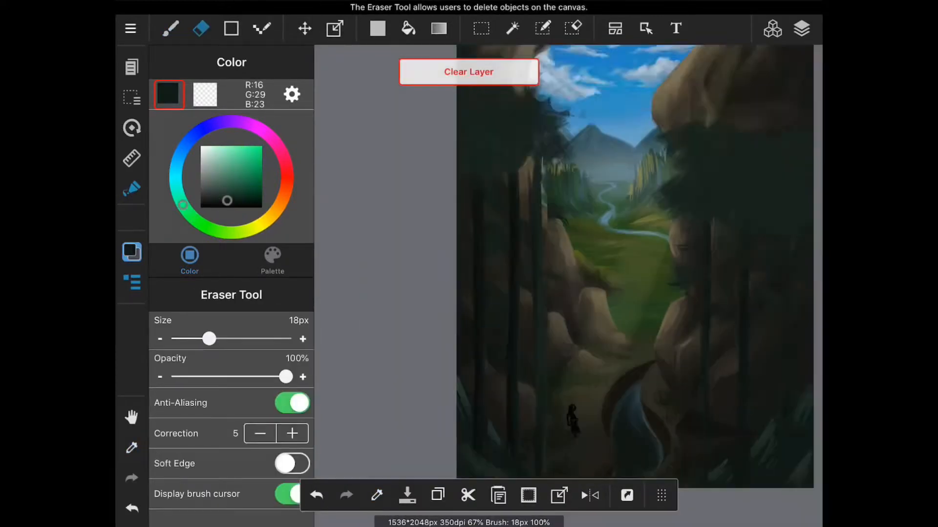
left_click(169, 29)
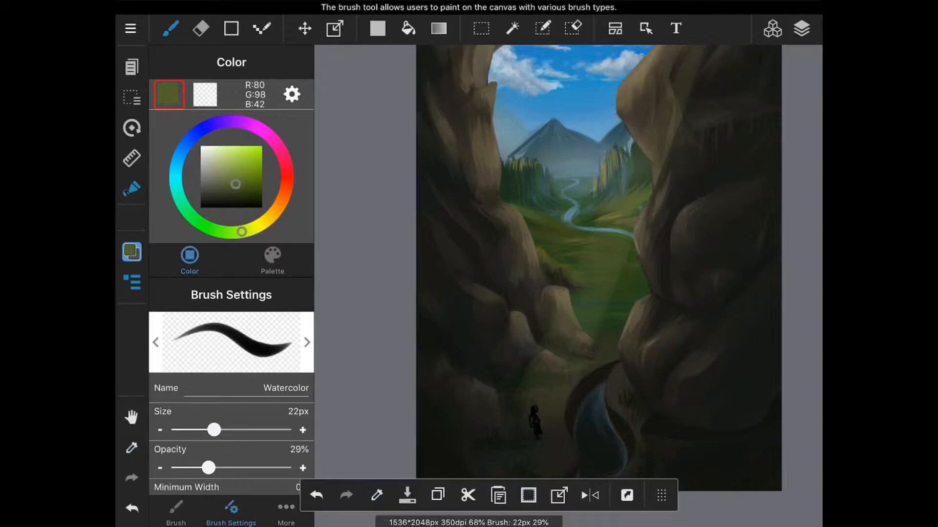
left_click(229, 194)
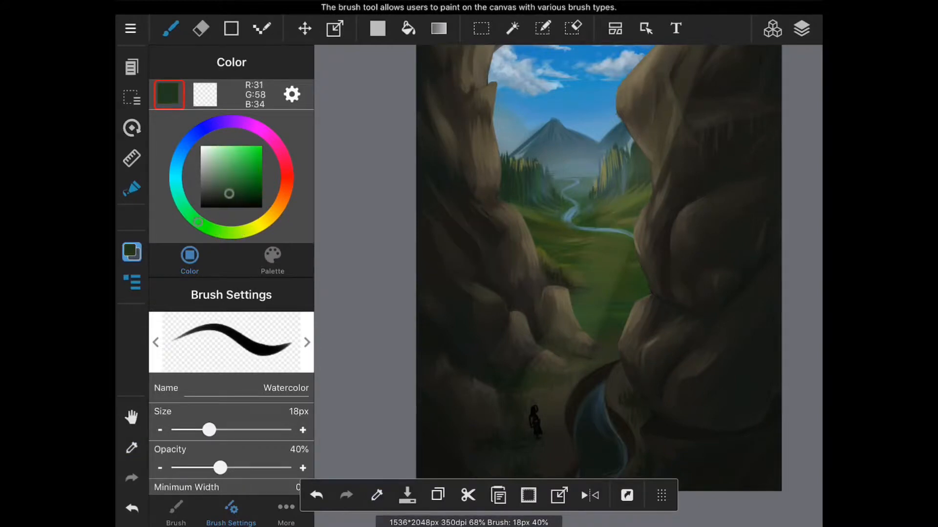
left_click(201, 29)
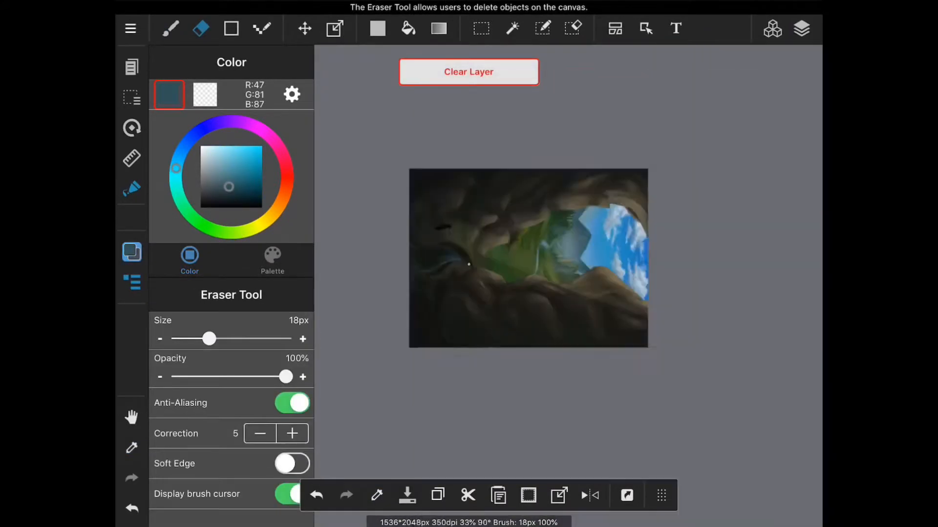
left_click(170, 29)
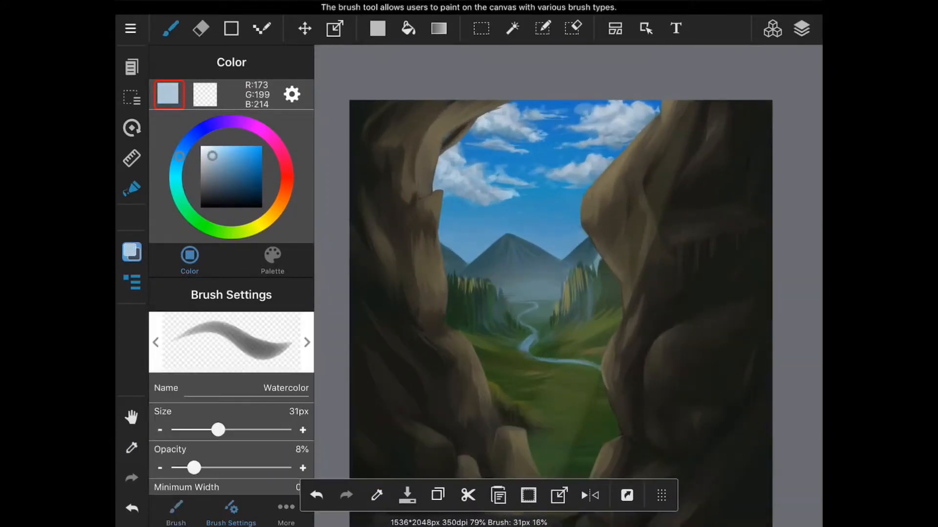
left_click(201, 28)
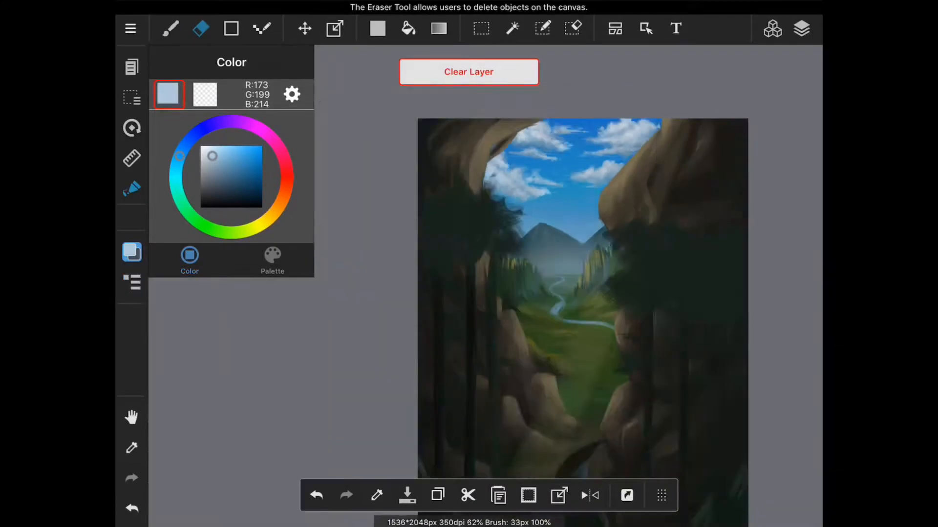
left_click(169, 28)
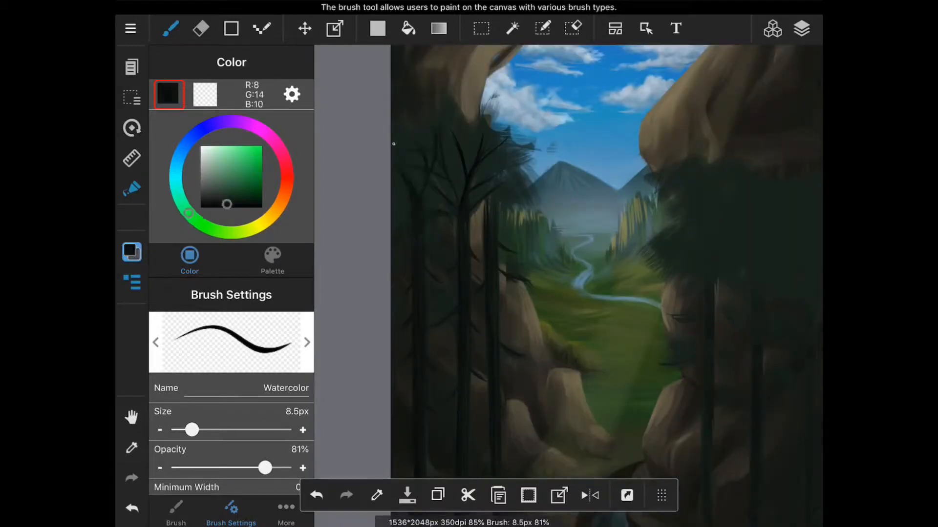
Add foliage and a soft light beam falling toward the traveler, sampling colours with the Eyedropper.
left_click(176, 513)
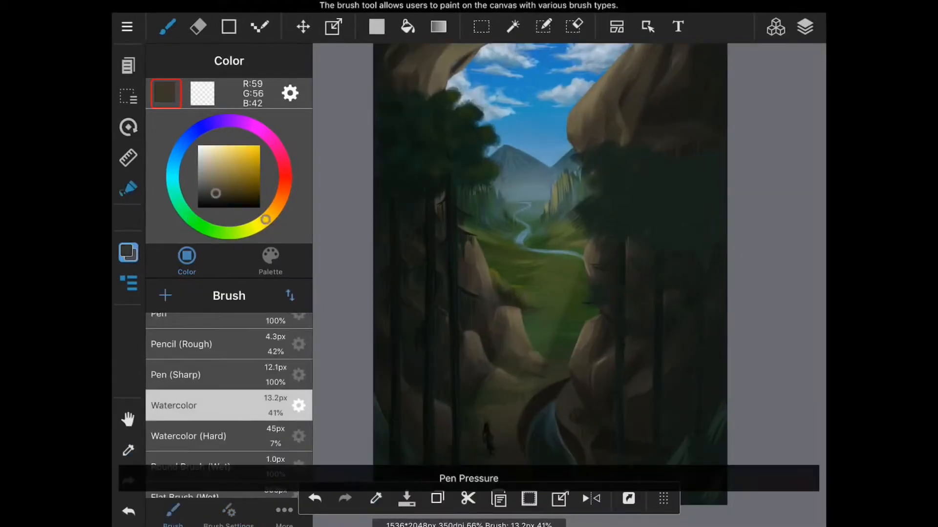
left_click(229, 513)
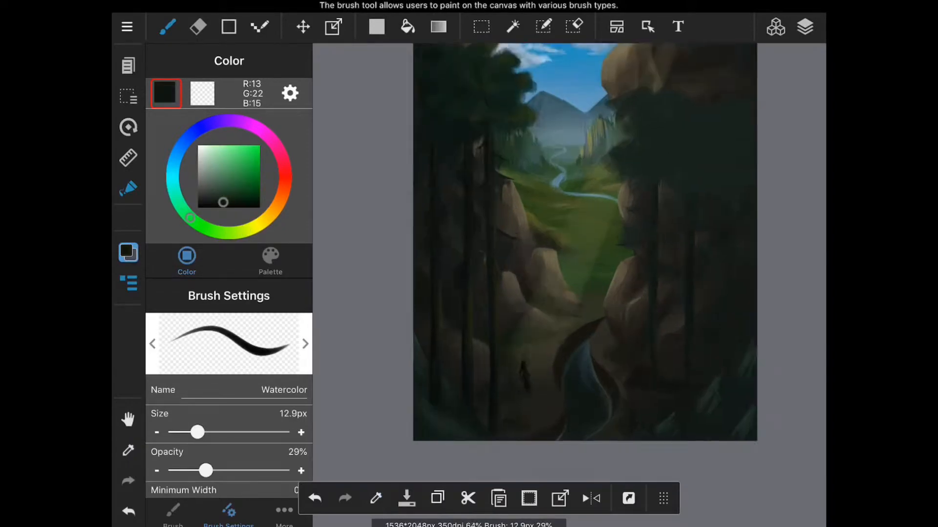
left_click(197, 27)
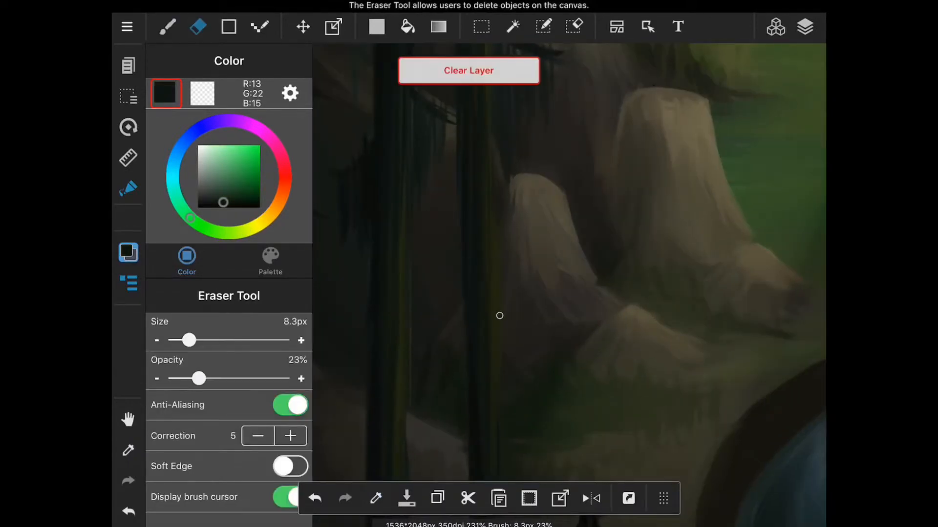
left_click(167, 26)
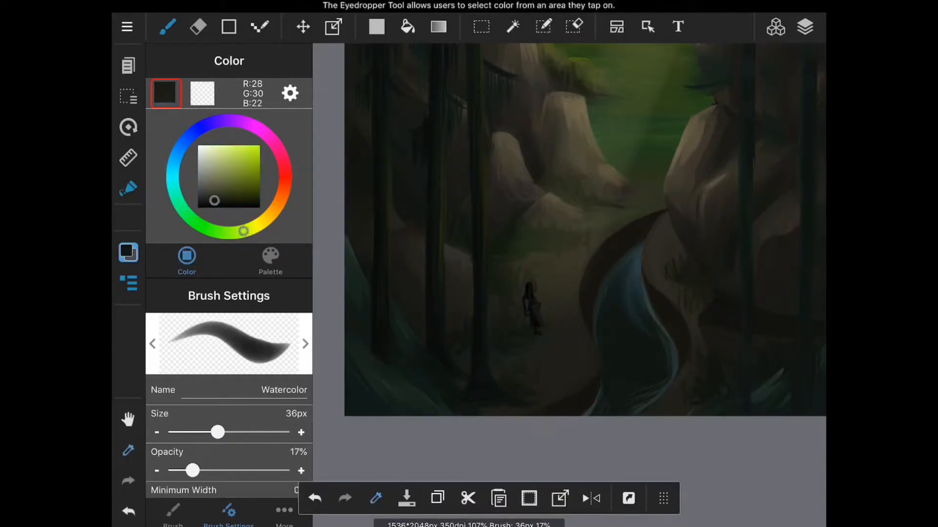
left_click(806, 27)
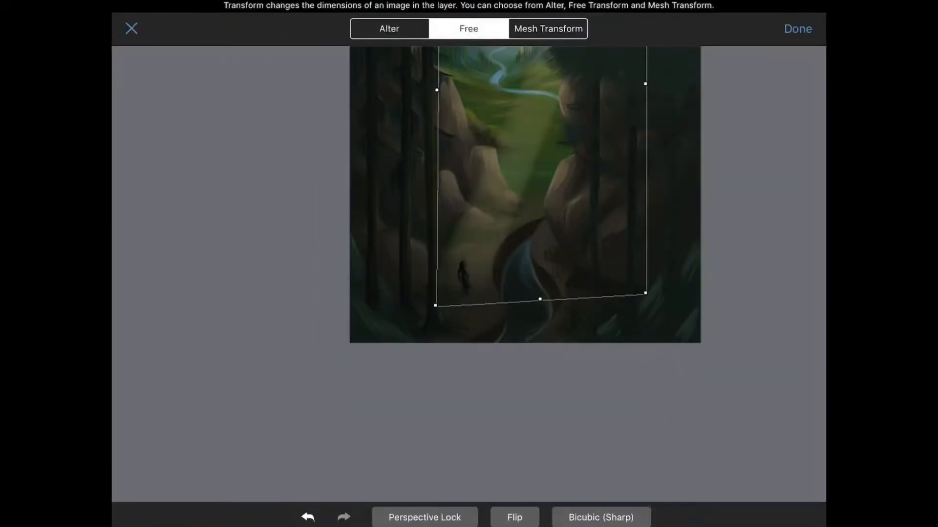
Partly erase the light beam and shade the ground around the traveler with dark textured strokes.
left_click(796, 29)
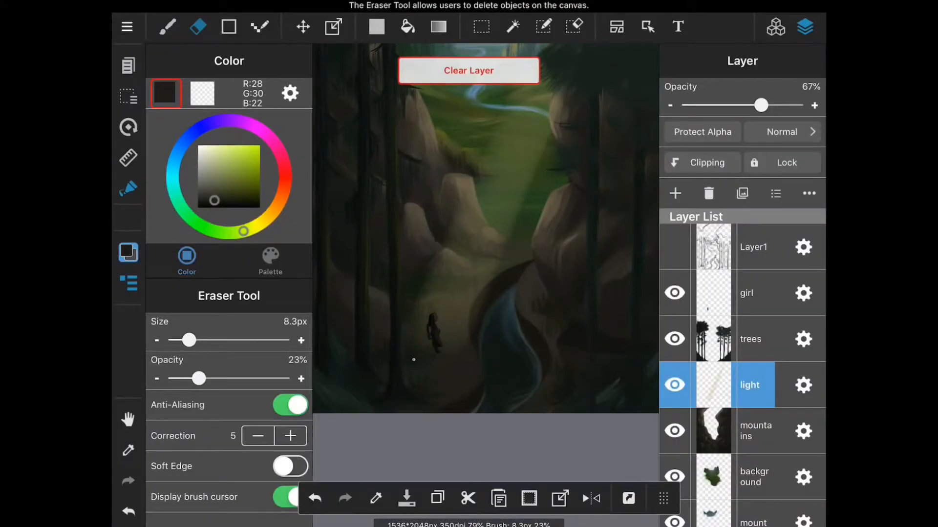
left_click(166, 28)
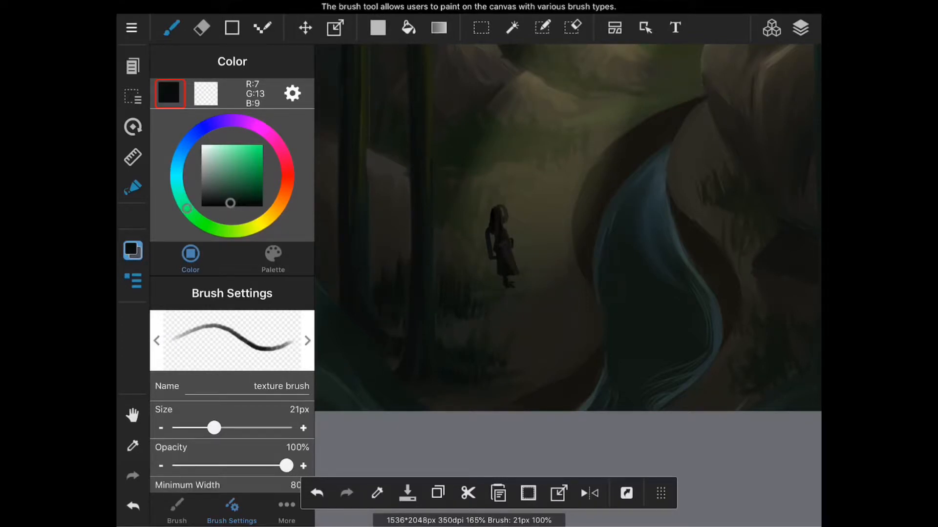
Stamp dark green tree foliage over the cliff edges with the tree 10 brush.
left_click(191, 214)
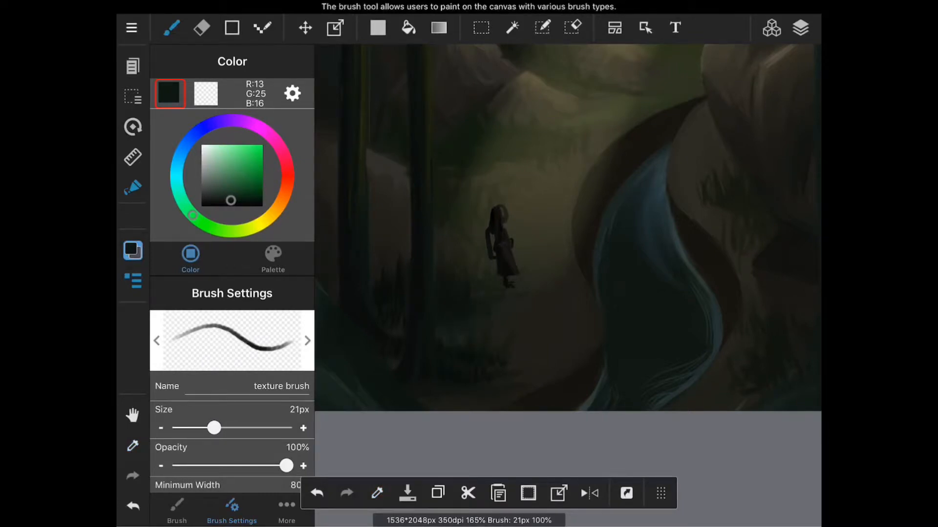
left_click(800, 27)
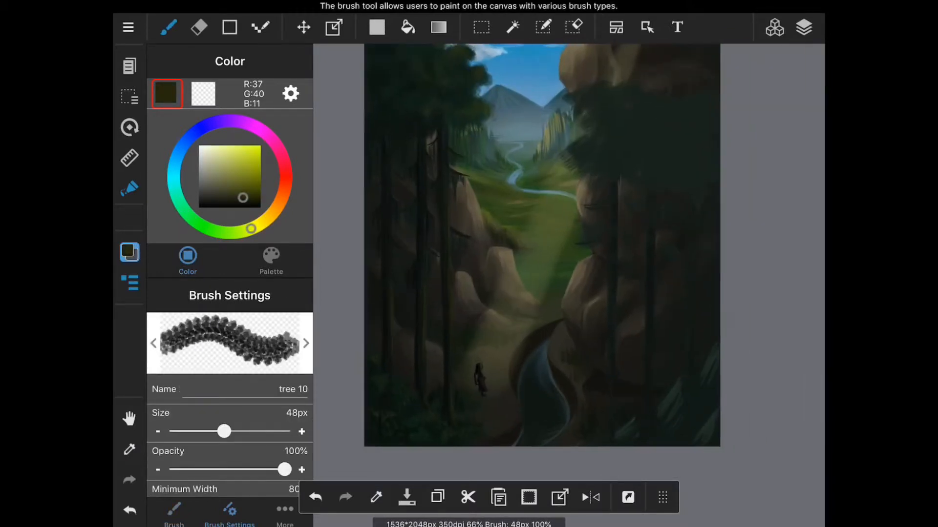
left_click(198, 28)
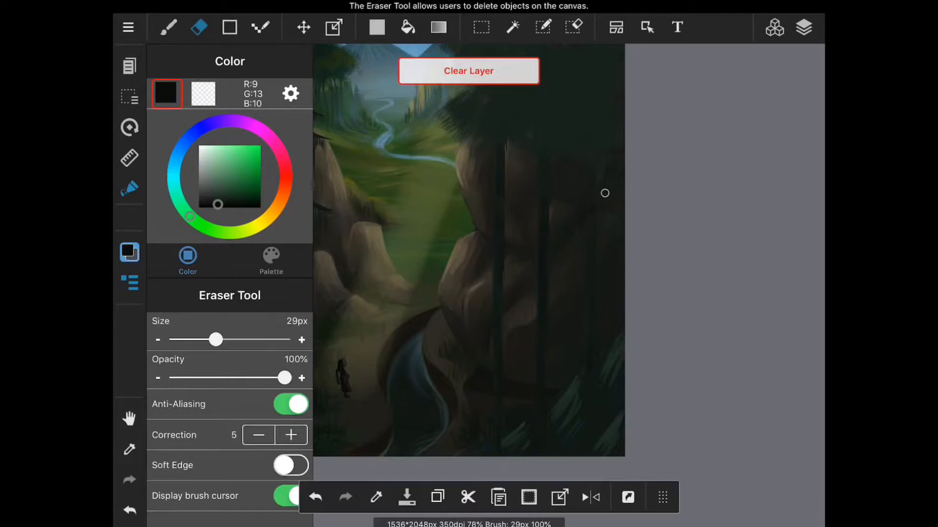
left_click(334, 27)
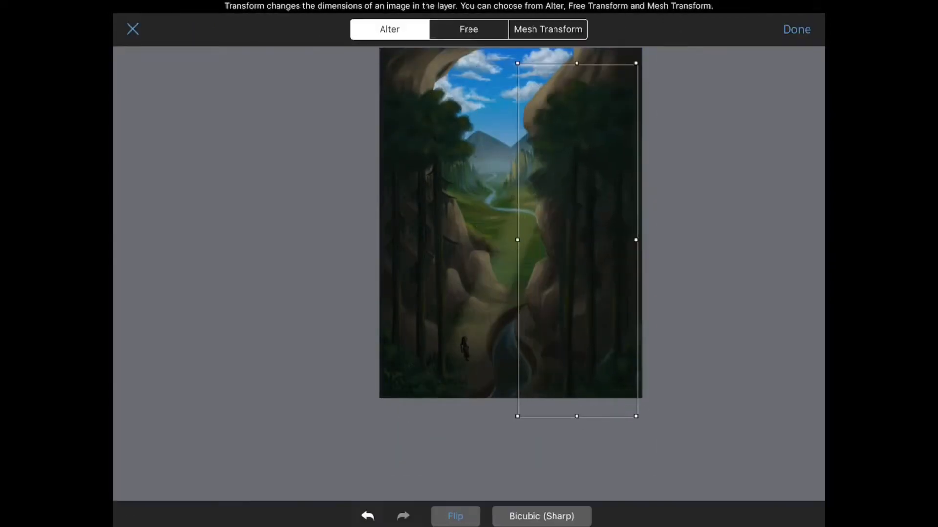
Warp the right-hand cliff and tree section with Mesh Transform to hug the cliff and apply it.
left_click(468, 28)
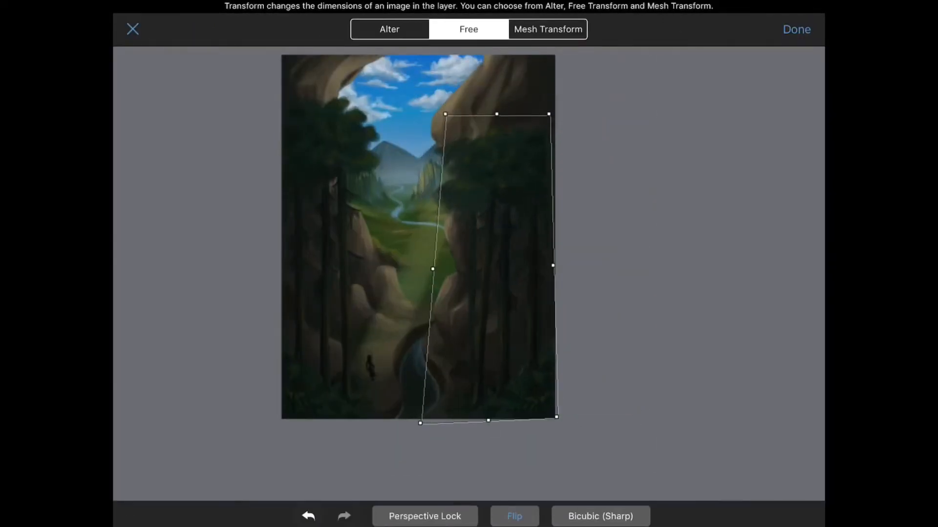
left_click(547, 28)
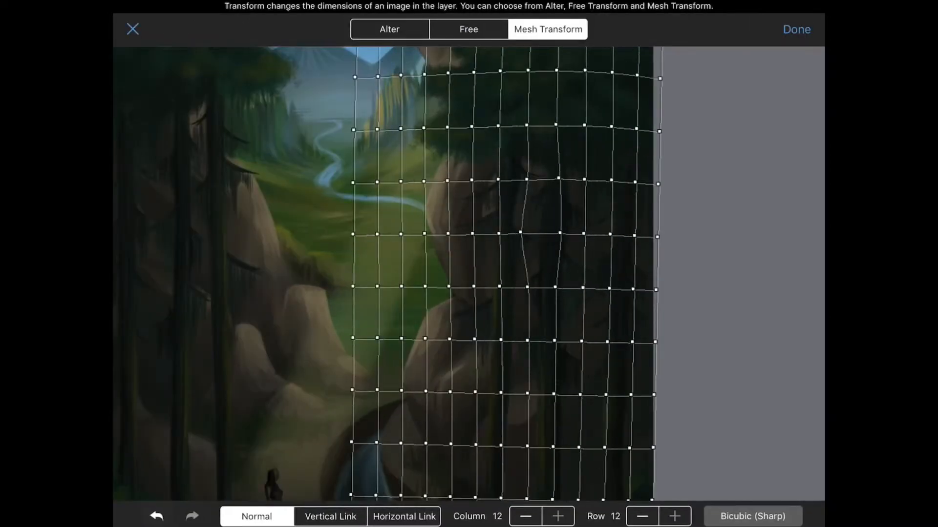
left_click(796, 28)
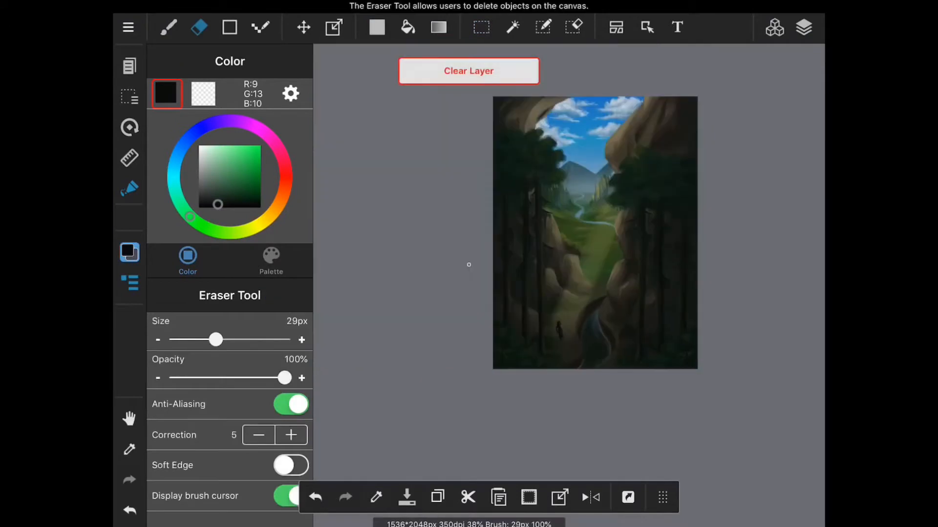
left_click(168, 27)
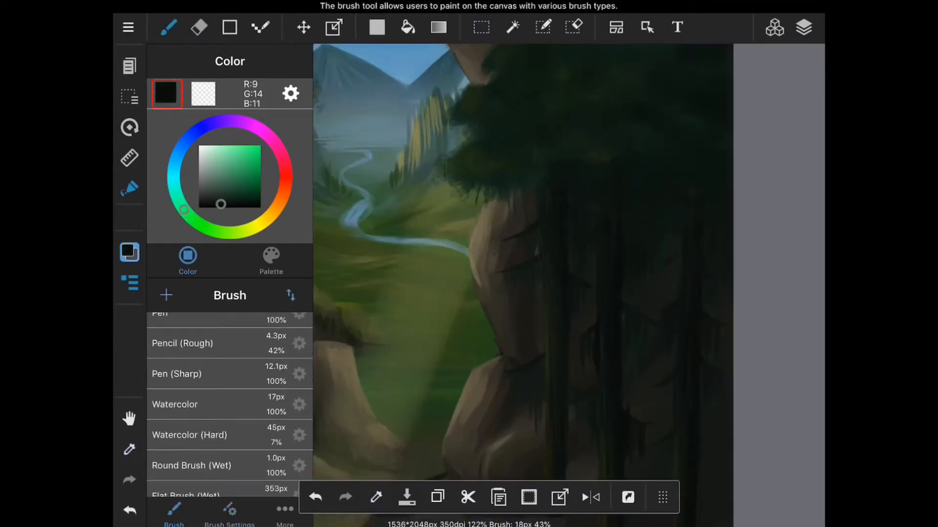
Darken the cliffs and forest edges with soft Watercolor shading at adjusted size and opacity.
left_click(228, 512)
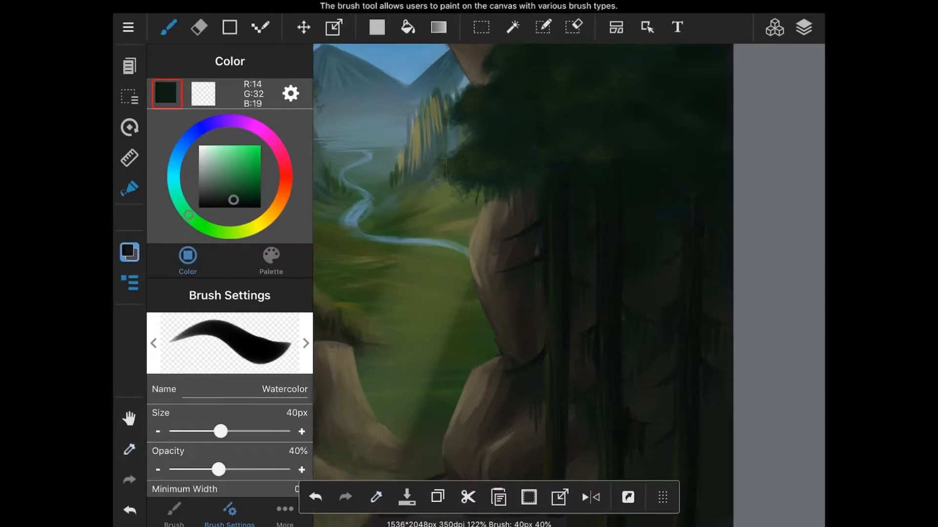
left_click(173, 512)
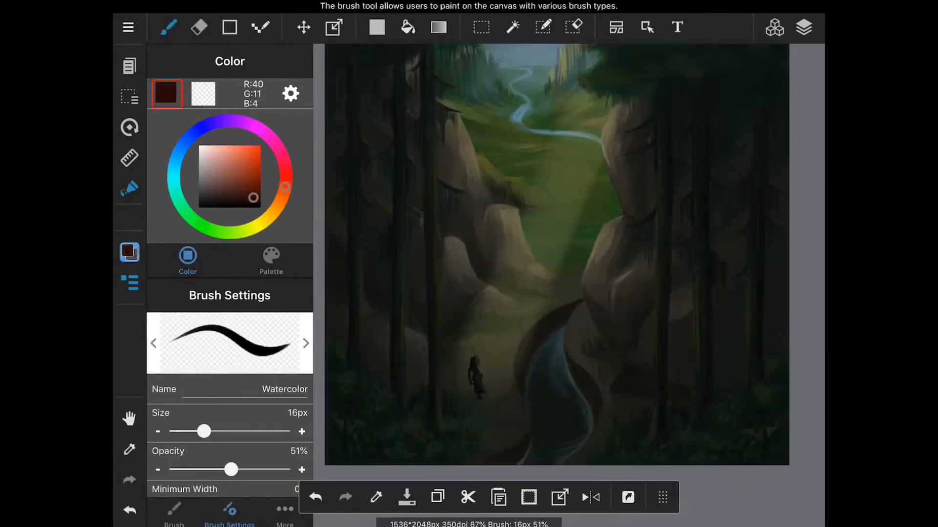
Duplicate the trees layer, add dark textured shading to trunks and forest floor, and transform the copy.
left_click(198, 27)
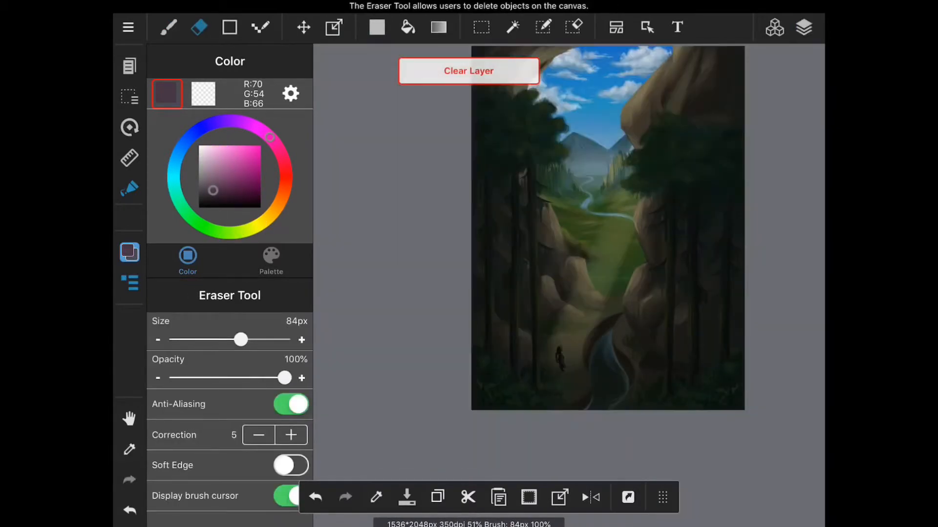
left_click(169, 28)
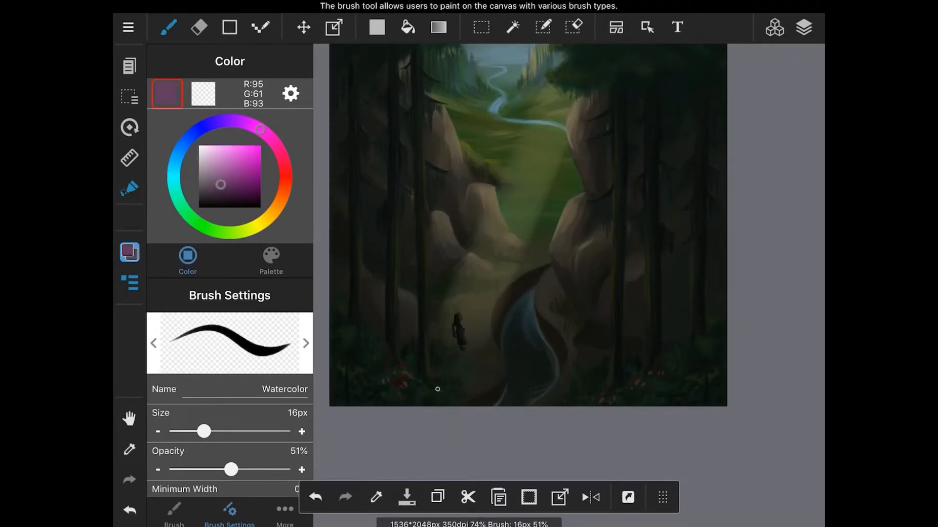
left_click(804, 28)
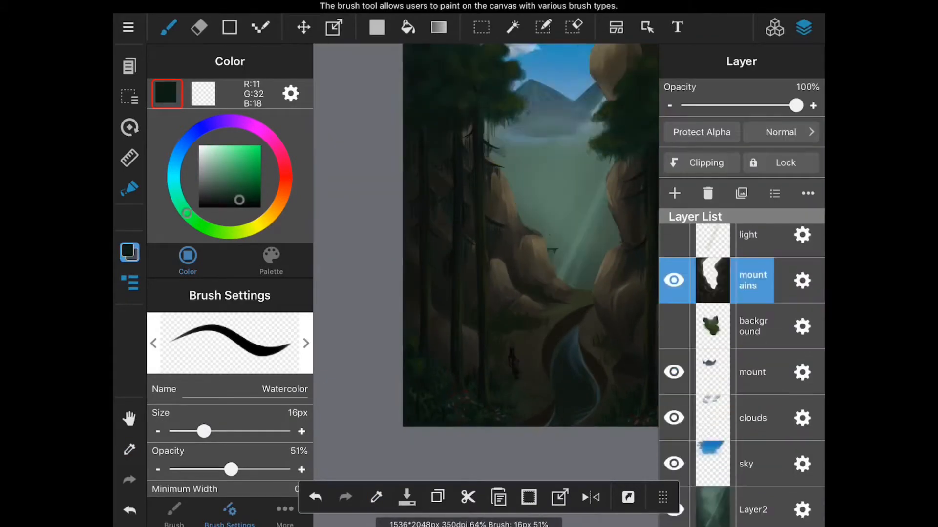
left_click(199, 27)
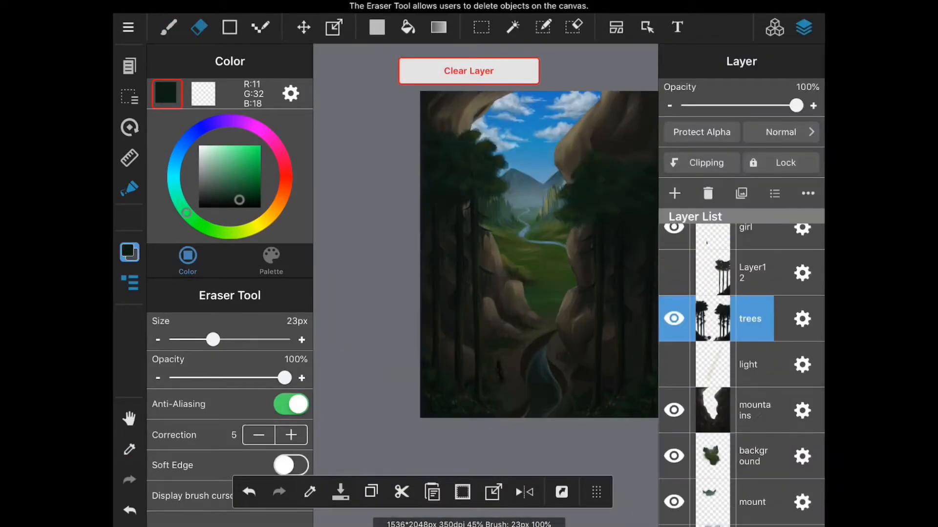
left_click(168, 27)
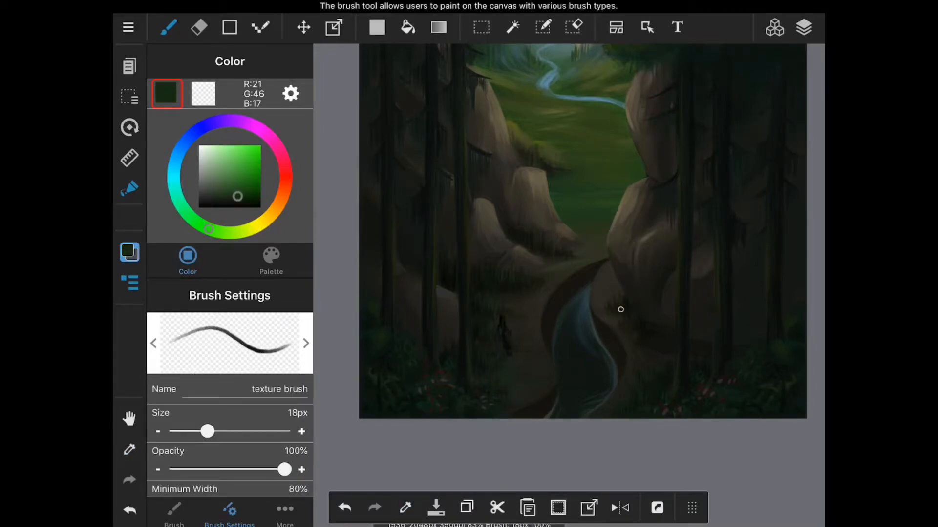
left_click(334, 27)
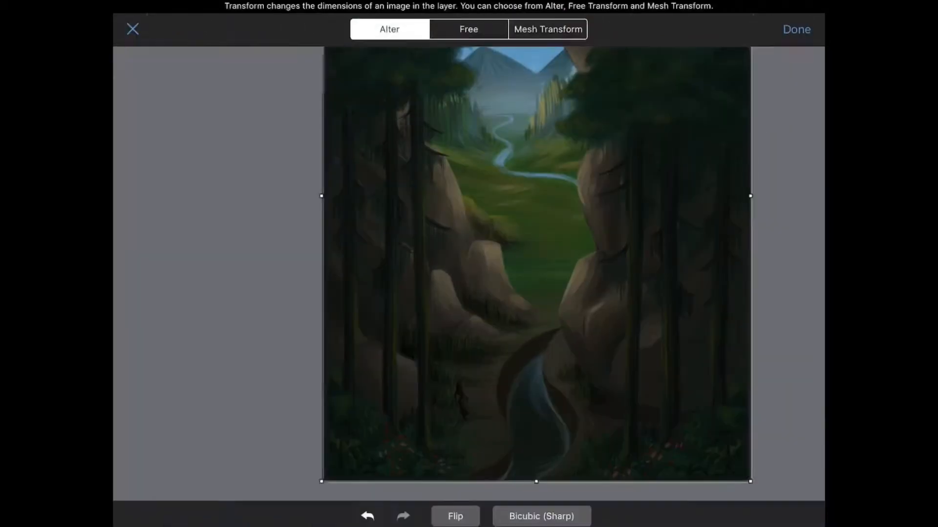
left_click(796, 28)
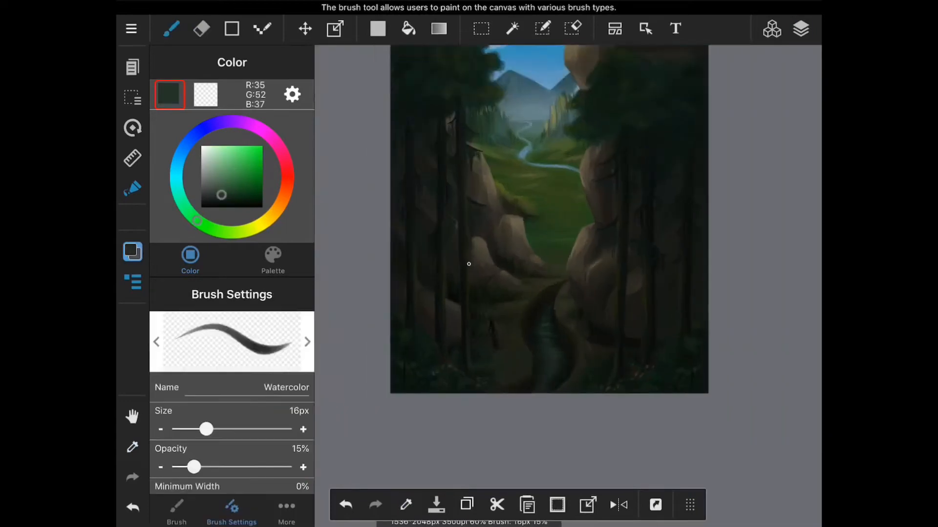
Refine grass and rocky banks near the traveler, alternating Watercolor brush and Eraser with a lighter brown.
left_click(201, 29)
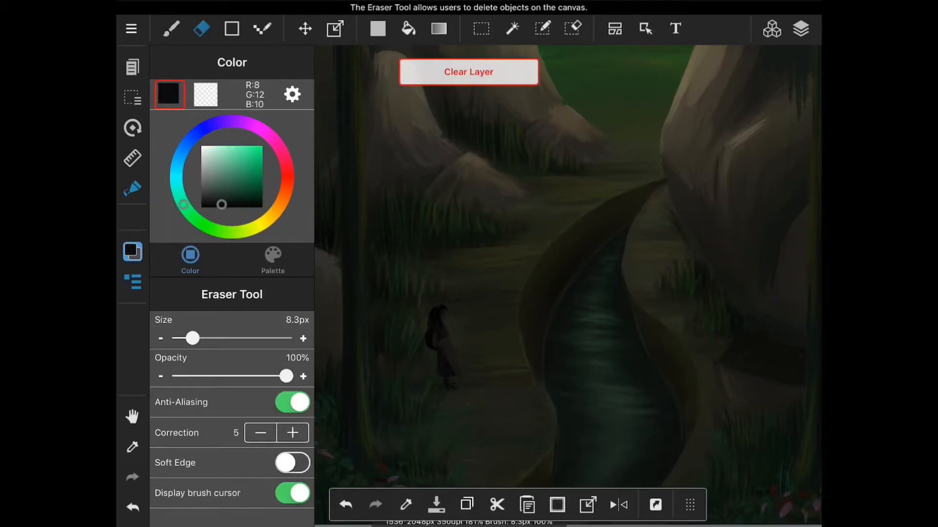
left_click(170, 29)
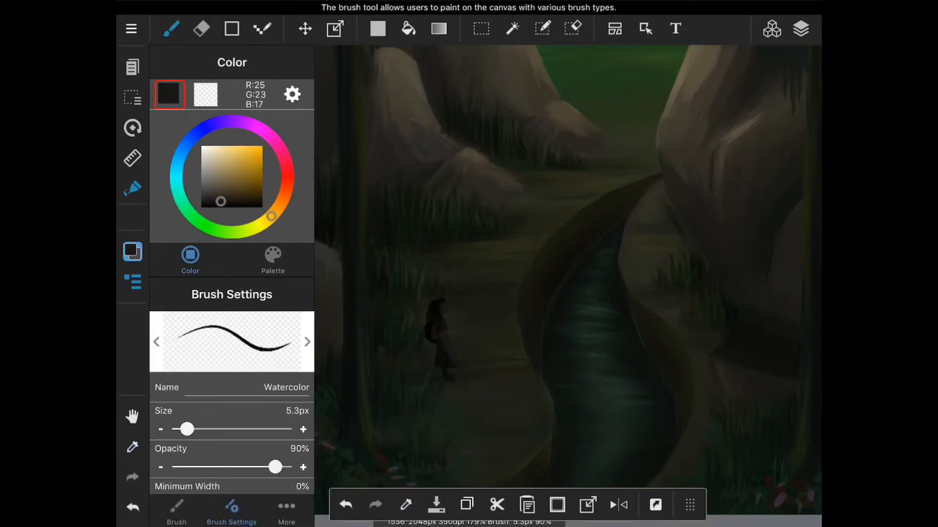
left_click_drag(220, 200, 218, 196)
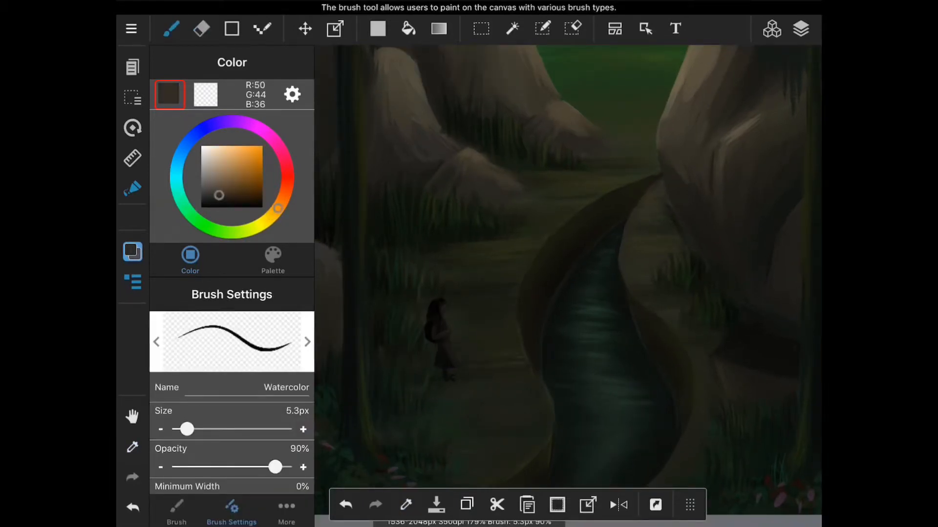
left_click(201, 28)
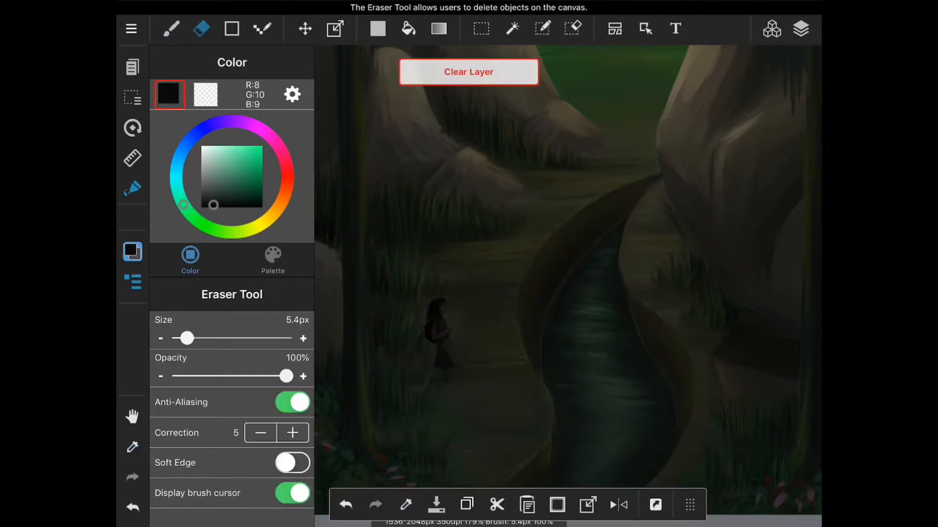
left_click(170, 29)
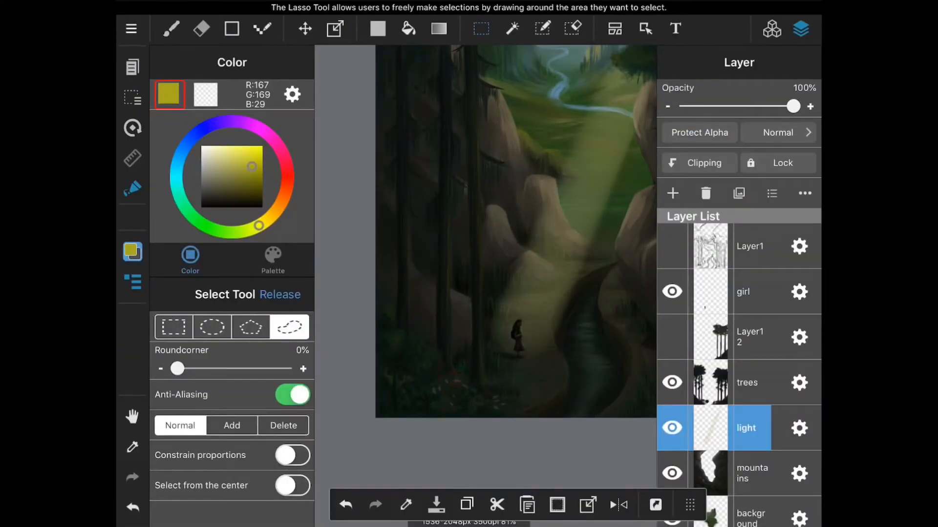
Transform the light beam to narrow it, then erase its upper end so it fades before the cliffs.
left_click(170, 29)
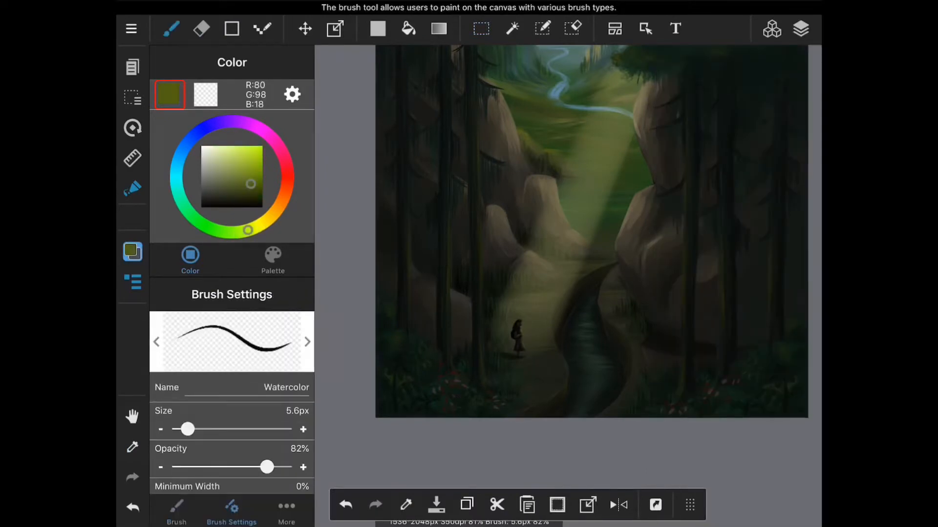
left_click(335, 28)
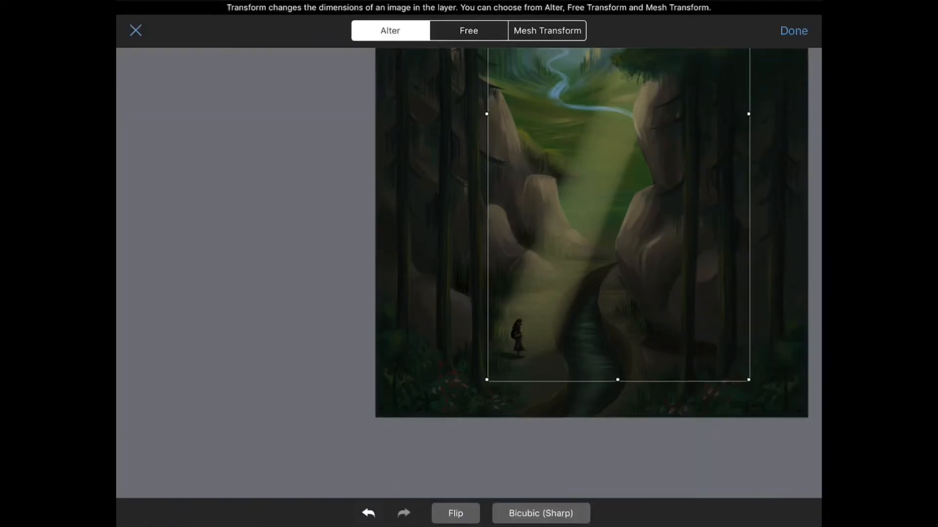
left_click(793, 30)
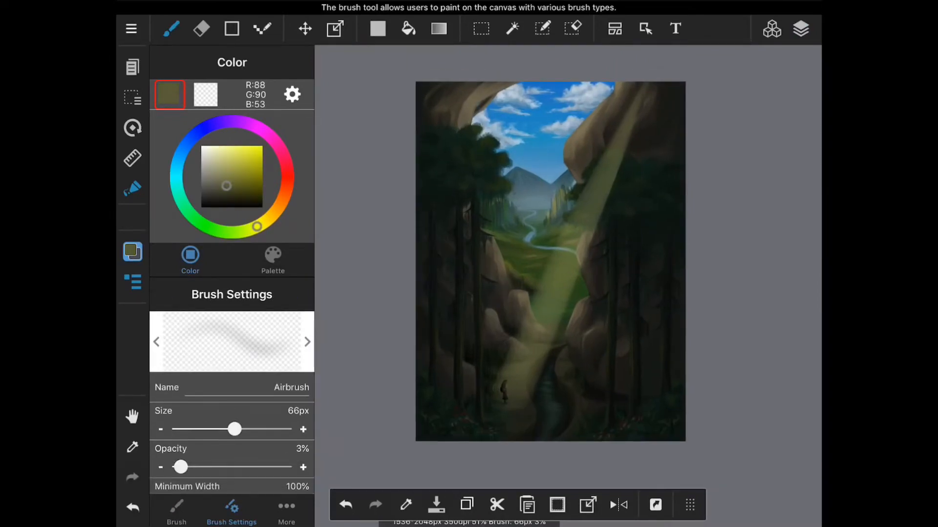
left_click(202, 29)
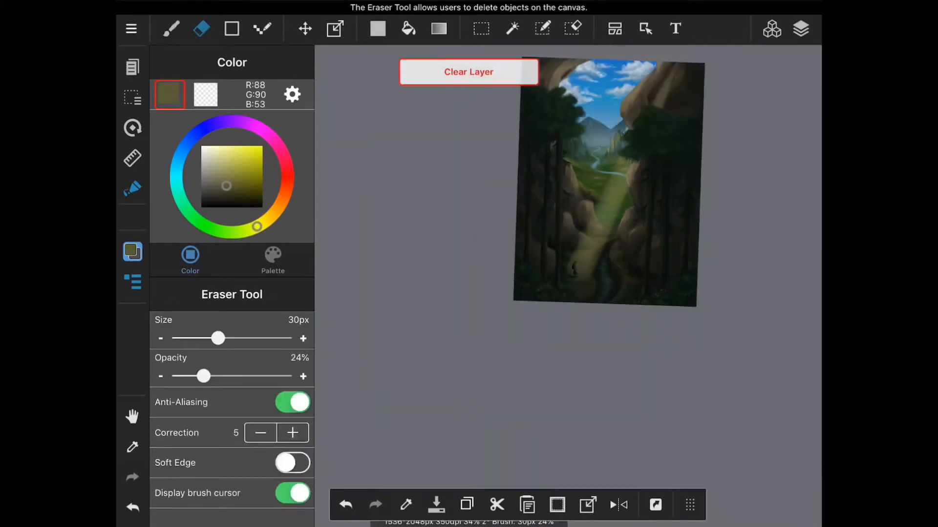
Soften the beam and rework rocks near the traveler with darker ochre and pale cream strokes.
left_click(171, 28)
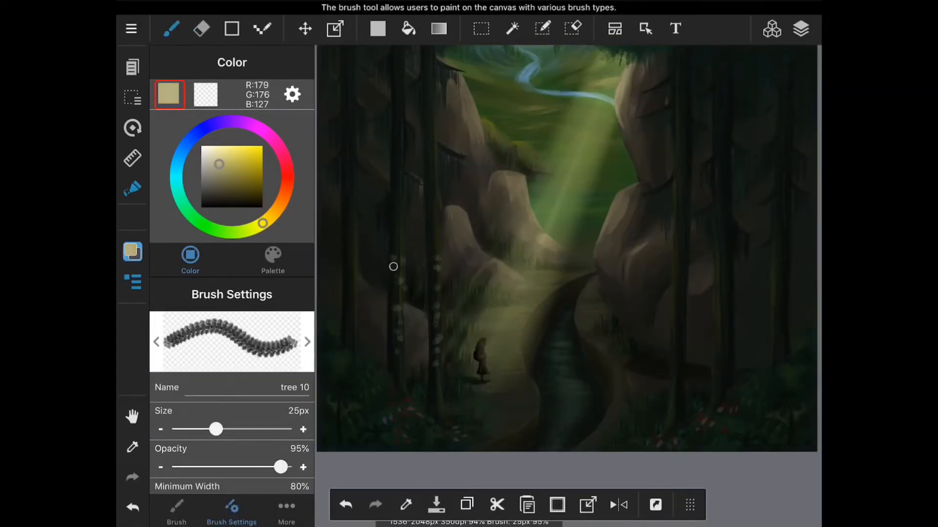
left_click(201, 29)
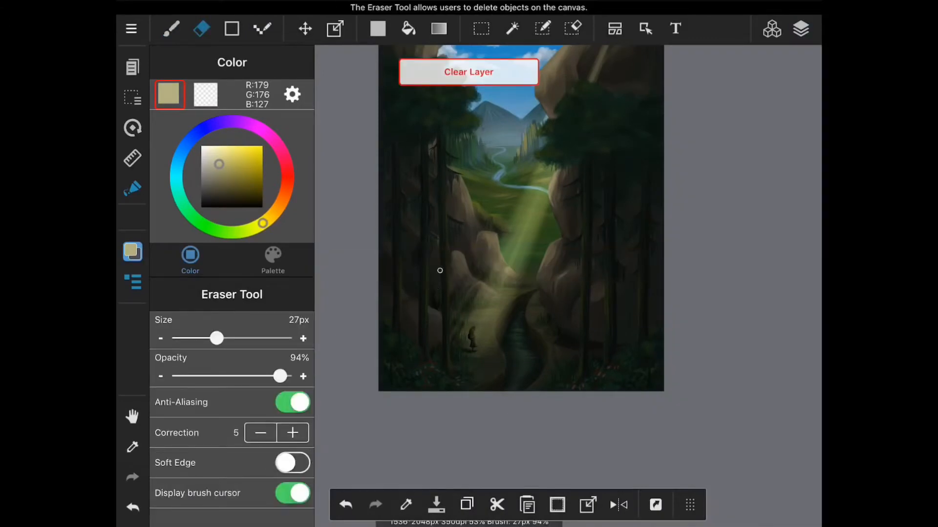
left_click(170, 29)
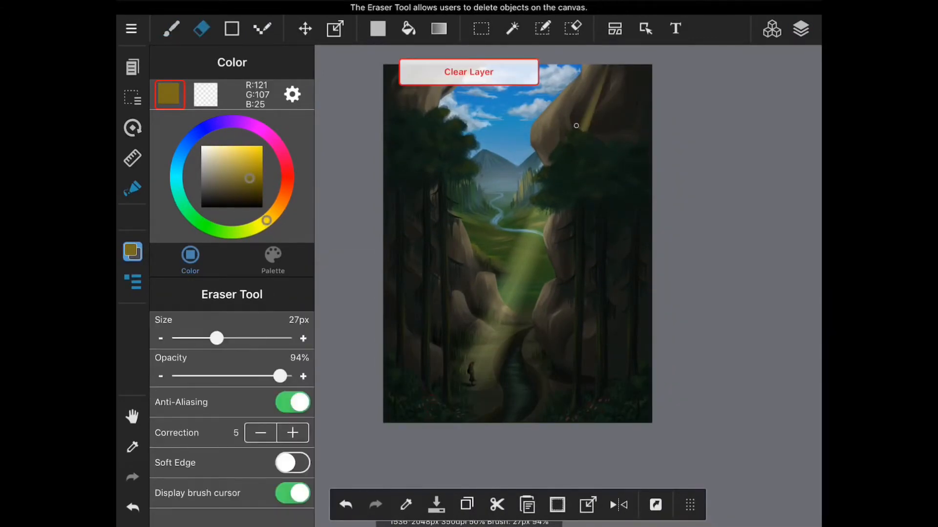
left_click(171, 28)
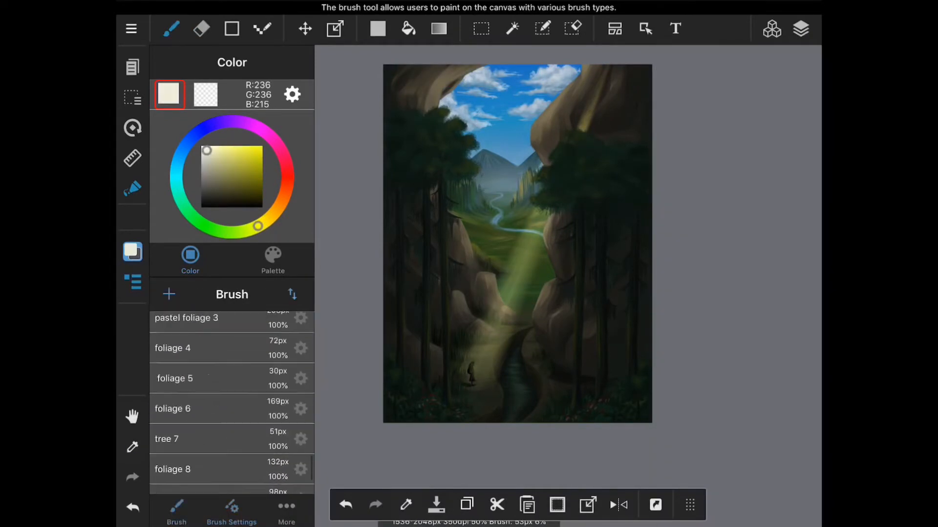
Paint stardust sparkles into the beam with Watercolor, then leafy green texture on the canopies with tree 10.
left_click(232, 510)
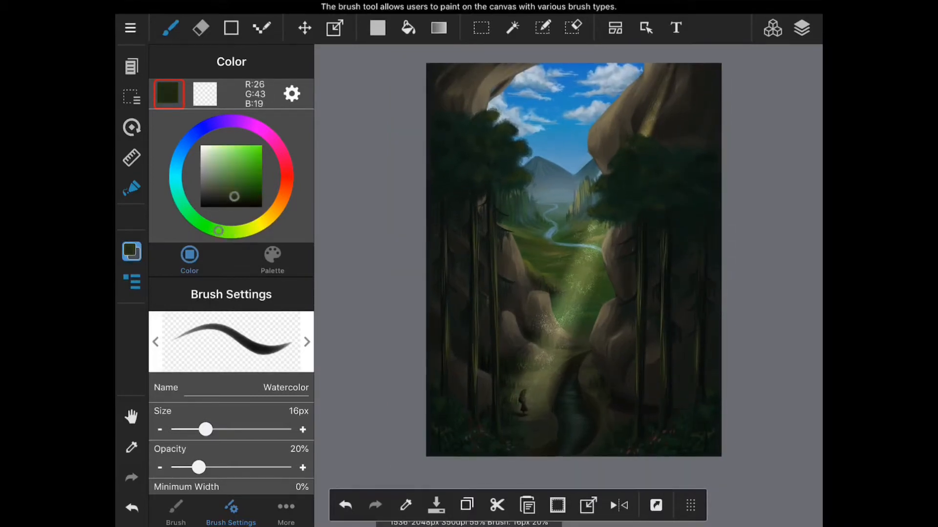
left_click_drag(236, 196, 237, 199)
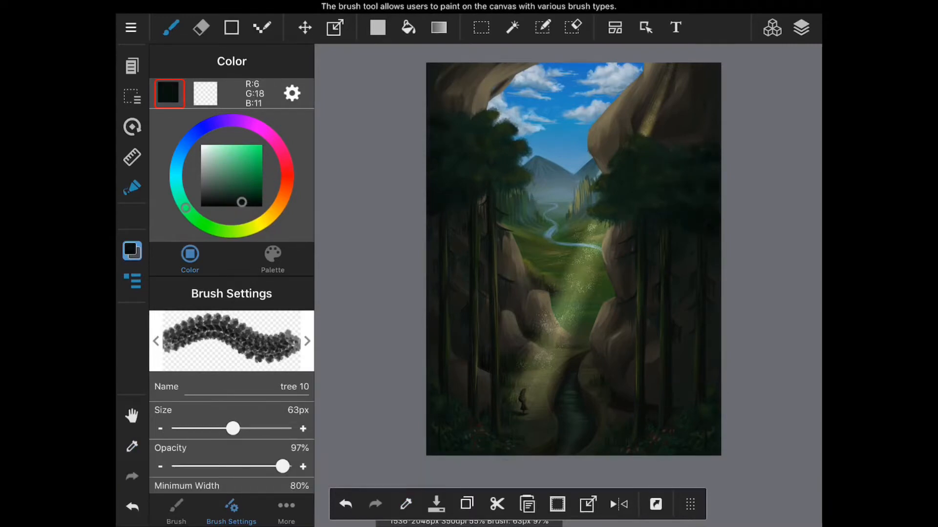
left_click(242, 167)
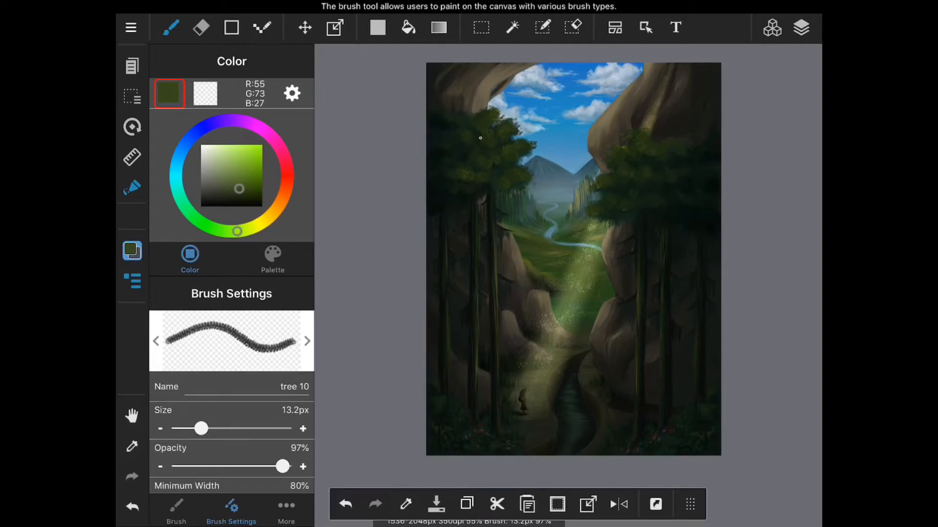
Scatter Stipple 2 speckles and light-green leaves over the forest floor, then hide the trees layer.
left_click(801, 28)
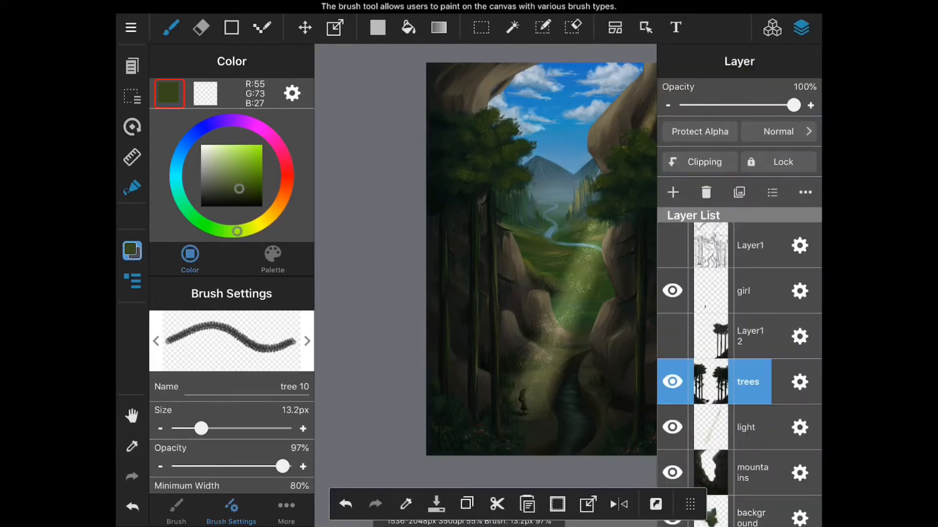
left_click(176, 511)
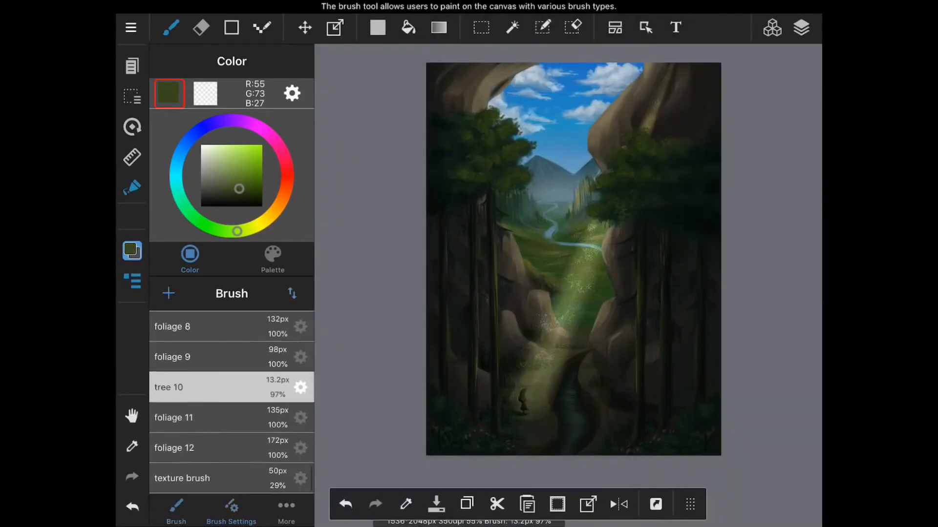
left_click(231, 511)
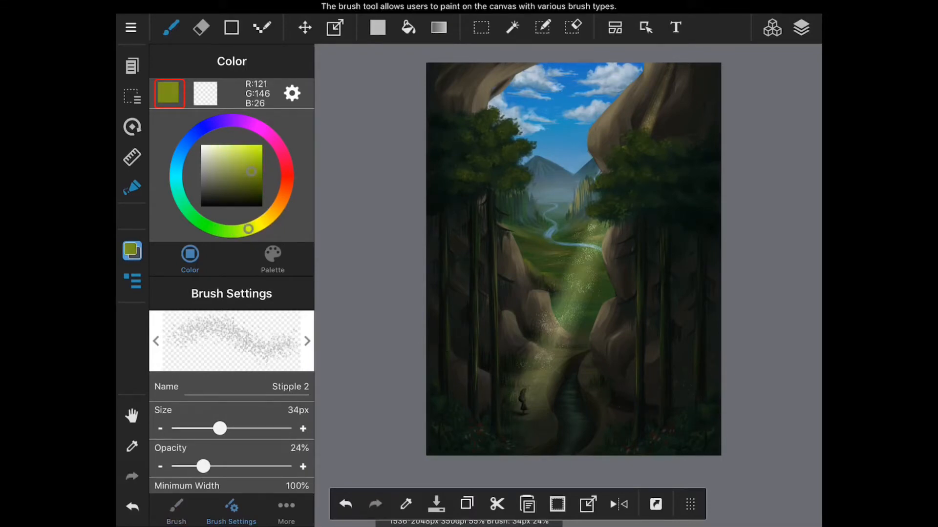
left_click(231, 163)
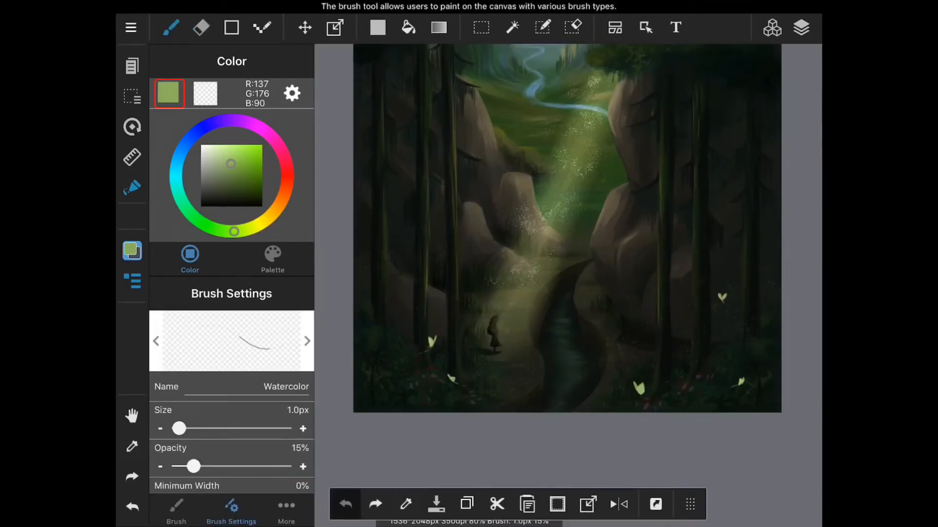
left_click(804, 27)
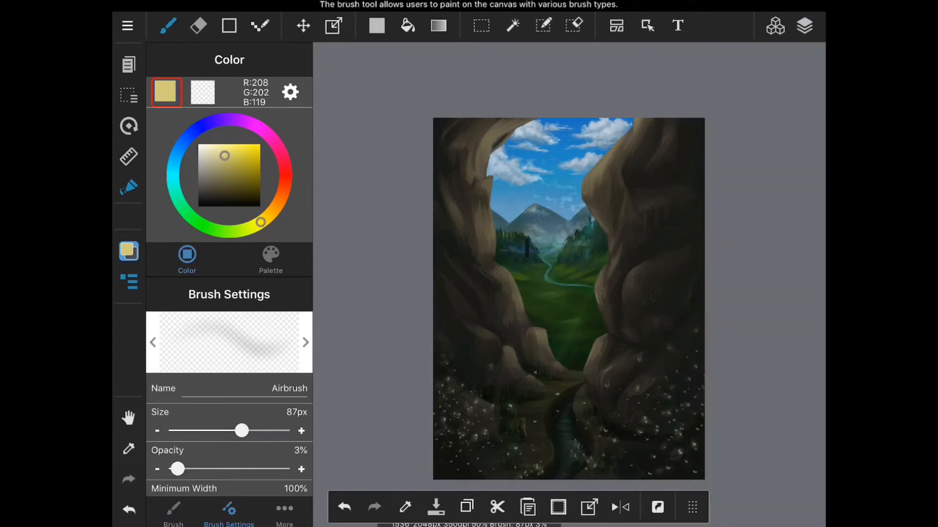
Show the trees layer again in the Layer panel.
left_click(804, 26)
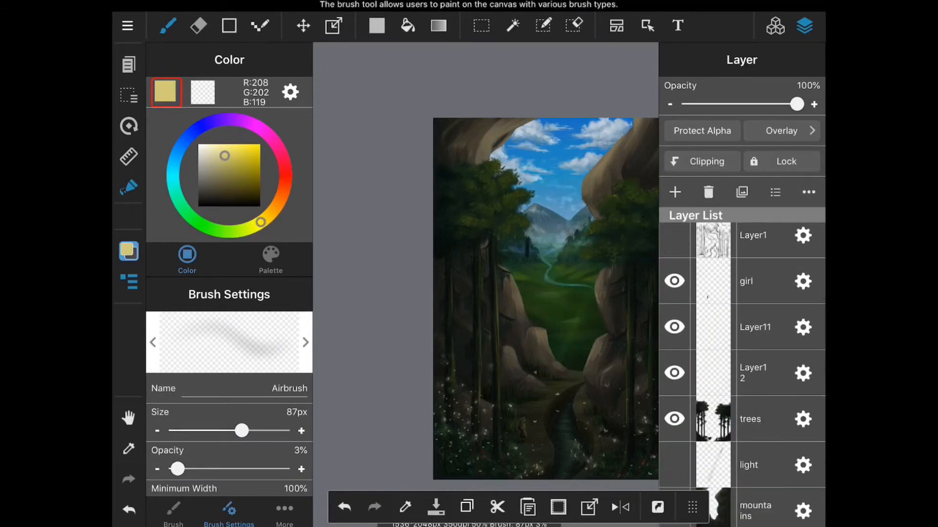
scroll("down", 3)
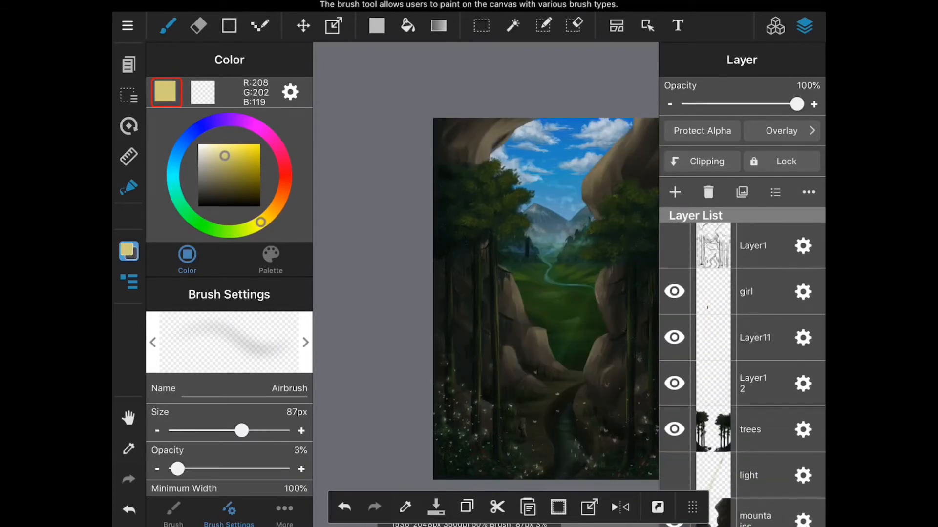
scroll("down", 3)
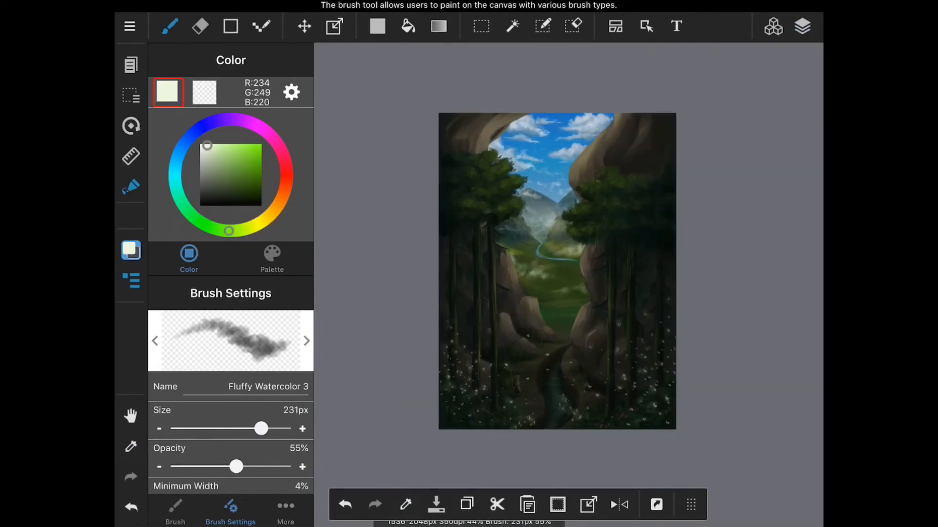
Paint pale green mist over the distant valley with Fluffy Watercolor 3 and Airbrush.
left_click(305, 341)
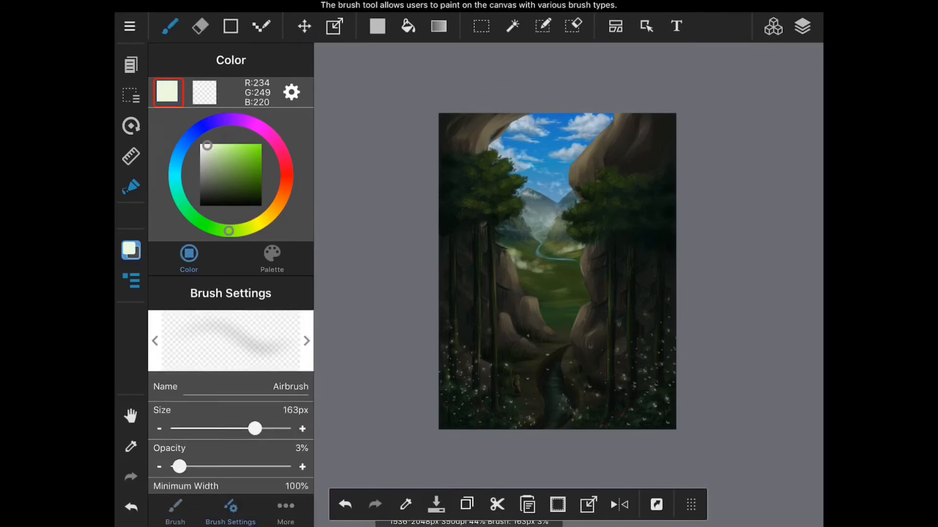
left_click(307, 341)
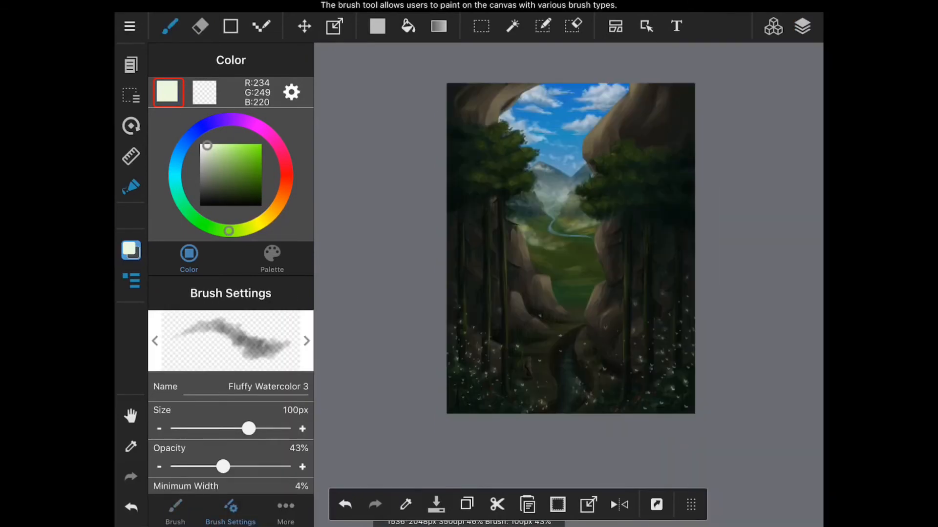
left_click(802, 26)
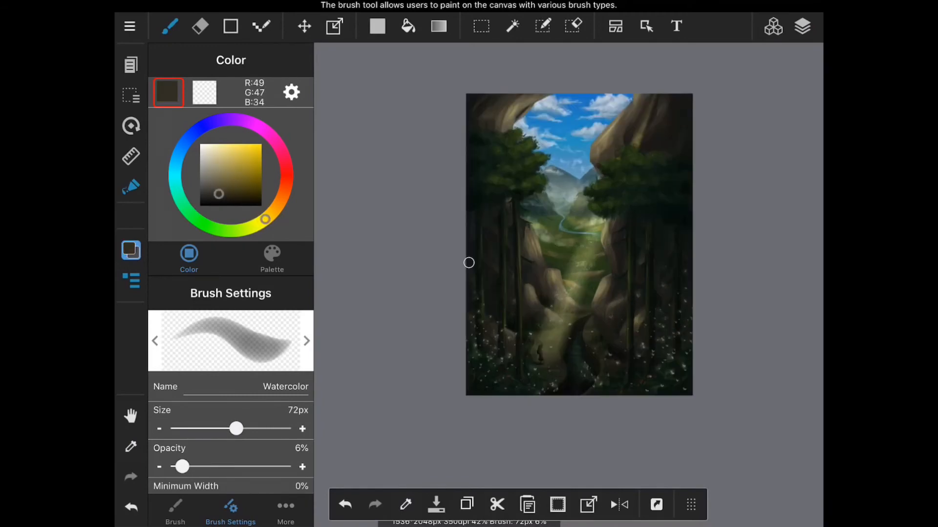
Touch up foliage edges with tree 10 and Bitmap watercolour brushes in olive green.
left_click(803, 26)
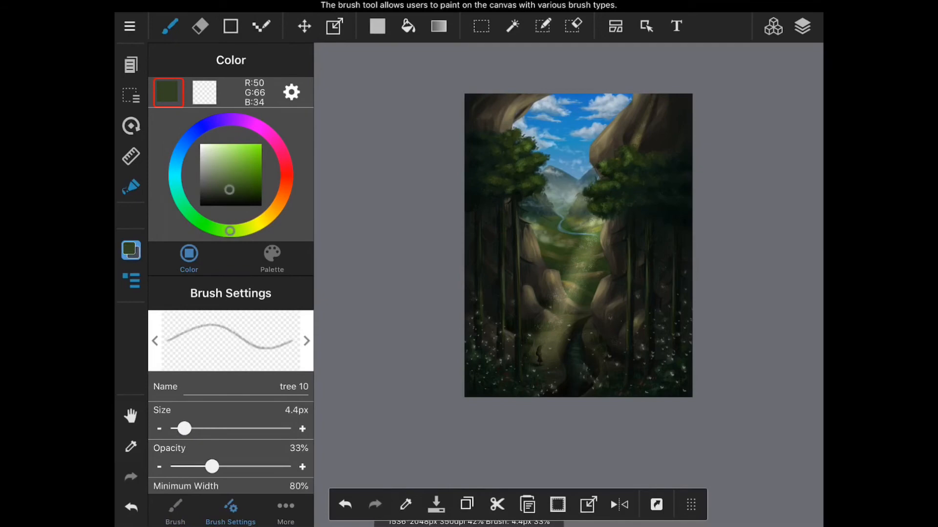
left_click(174, 512)
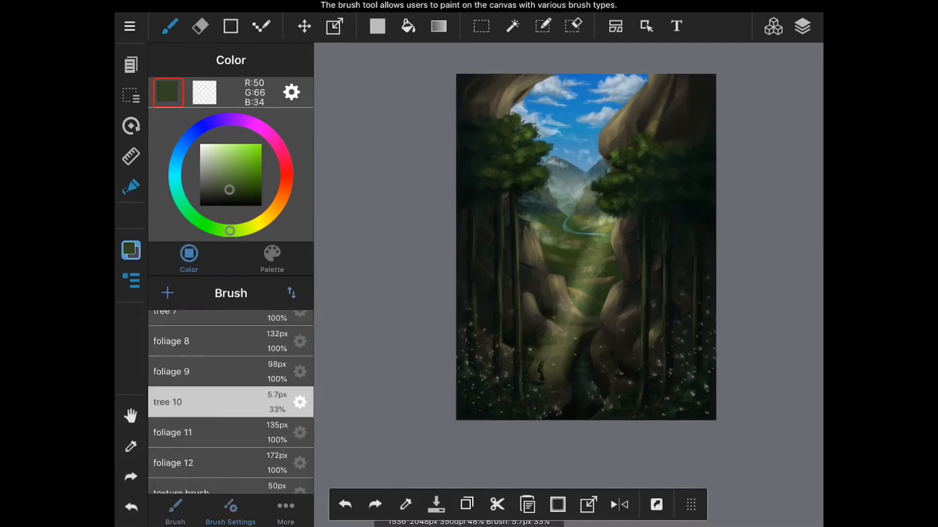
left_click(231, 510)
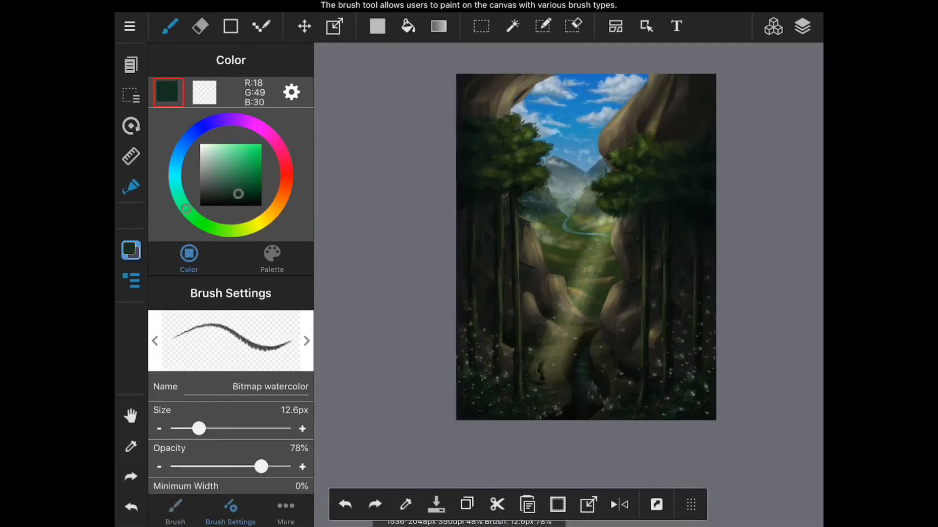
left_click(250, 226)
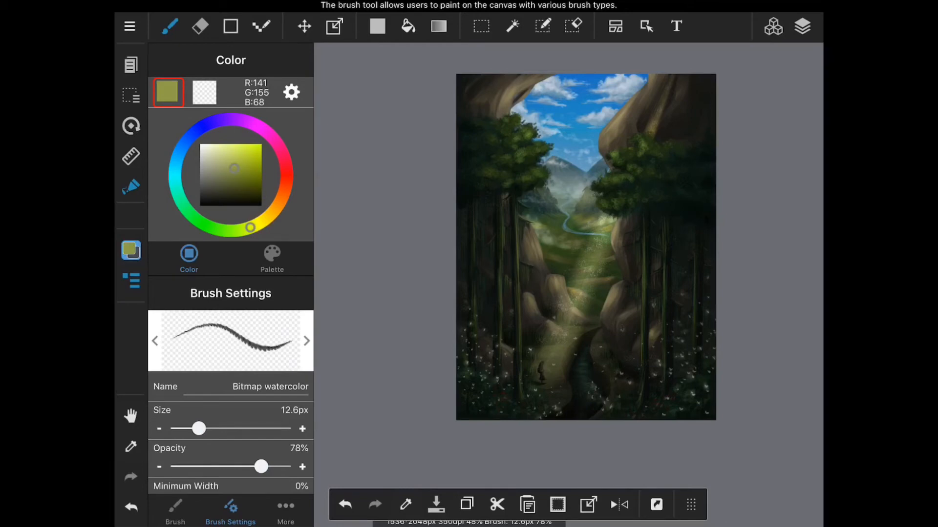
Add white Stipple 2 sparkles over the lit path, then select the light layer in the Layer panel.
left_click(218, 201)
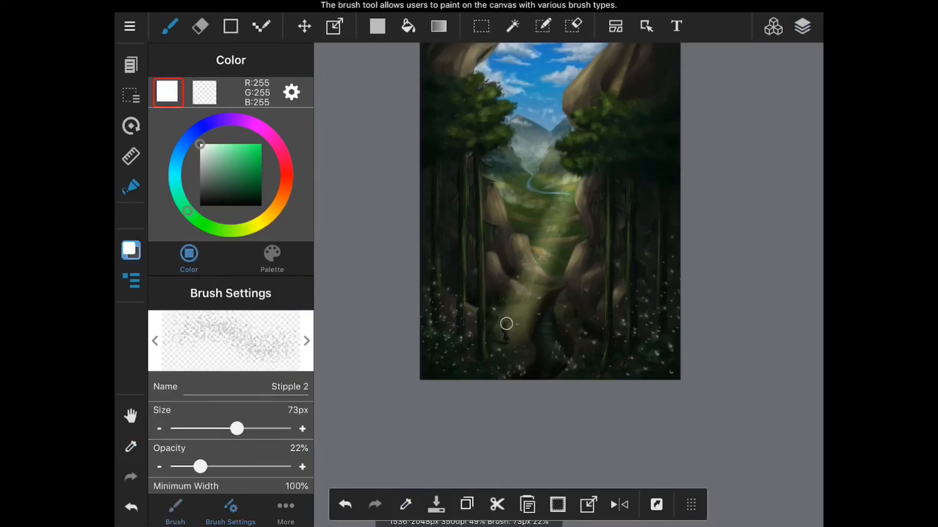
left_click(803, 27)
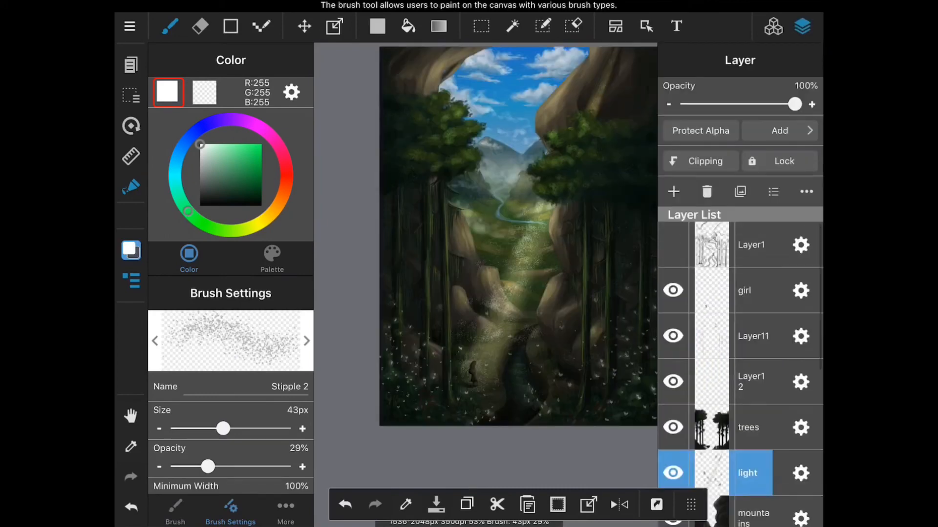